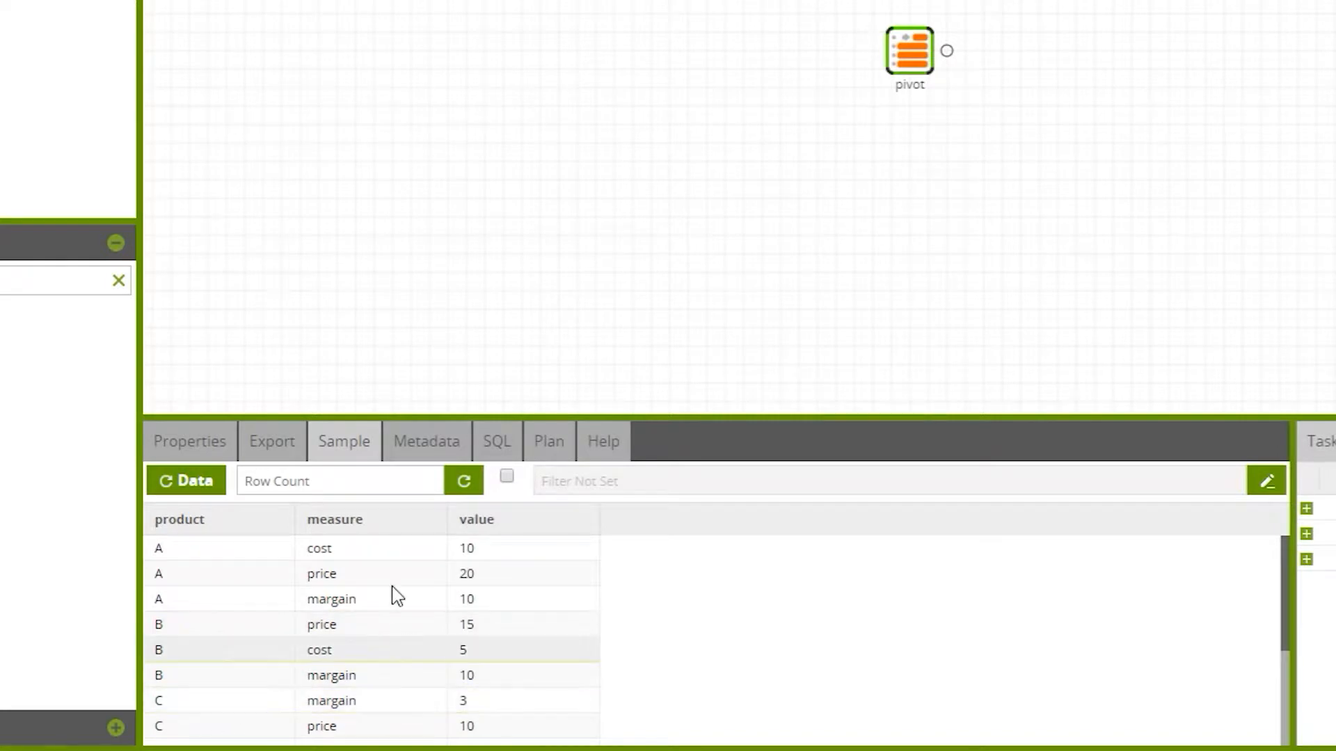
pyautogui.moveTo(381, 636)
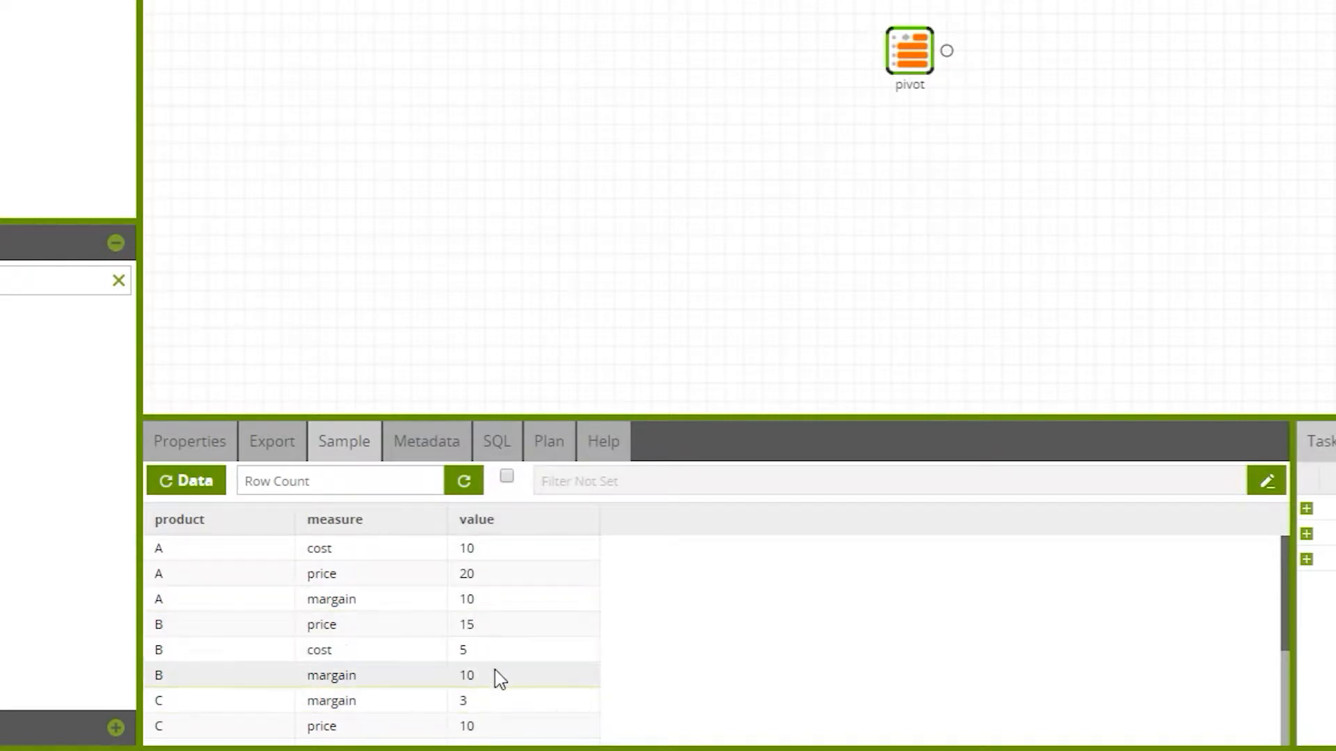
pyautogui.moveTo(399, 632)
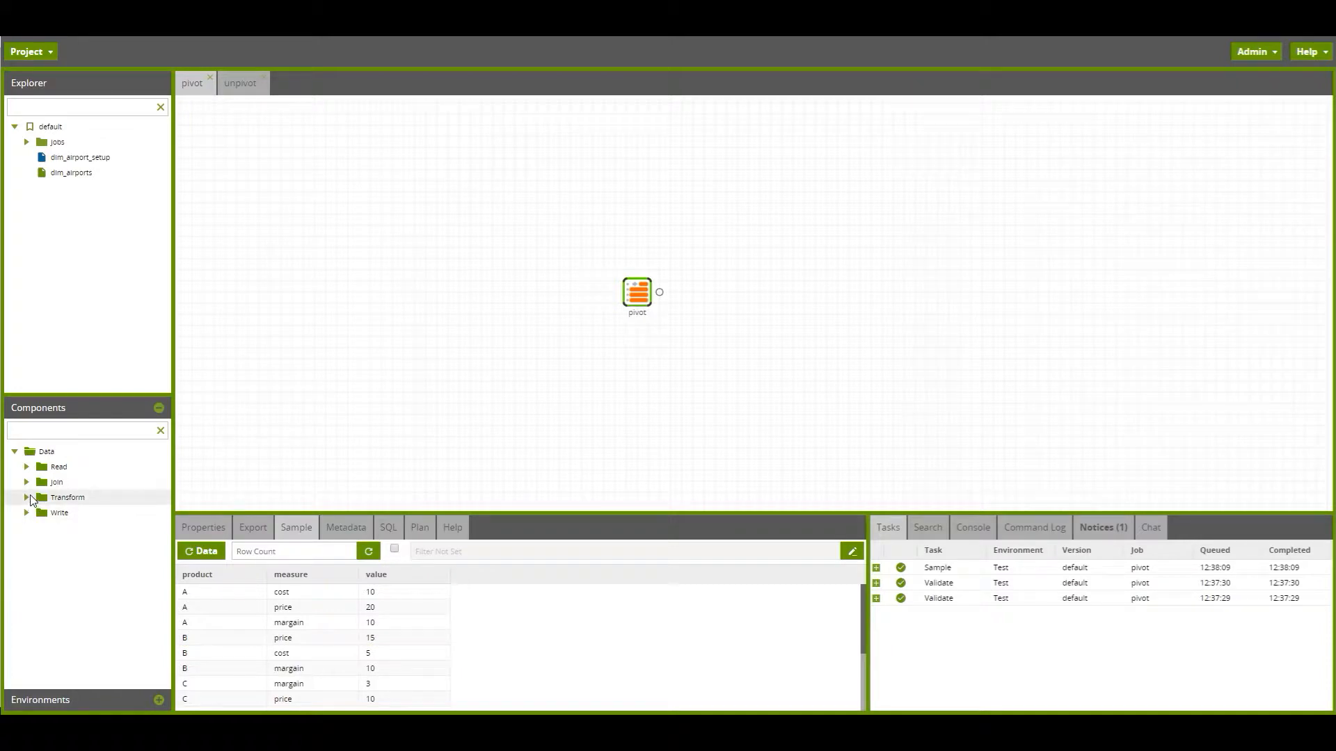
# Step: Add a Transpose Rows component from the Transform components and connect the pivot input to it
pyautogui.click(27, 497)
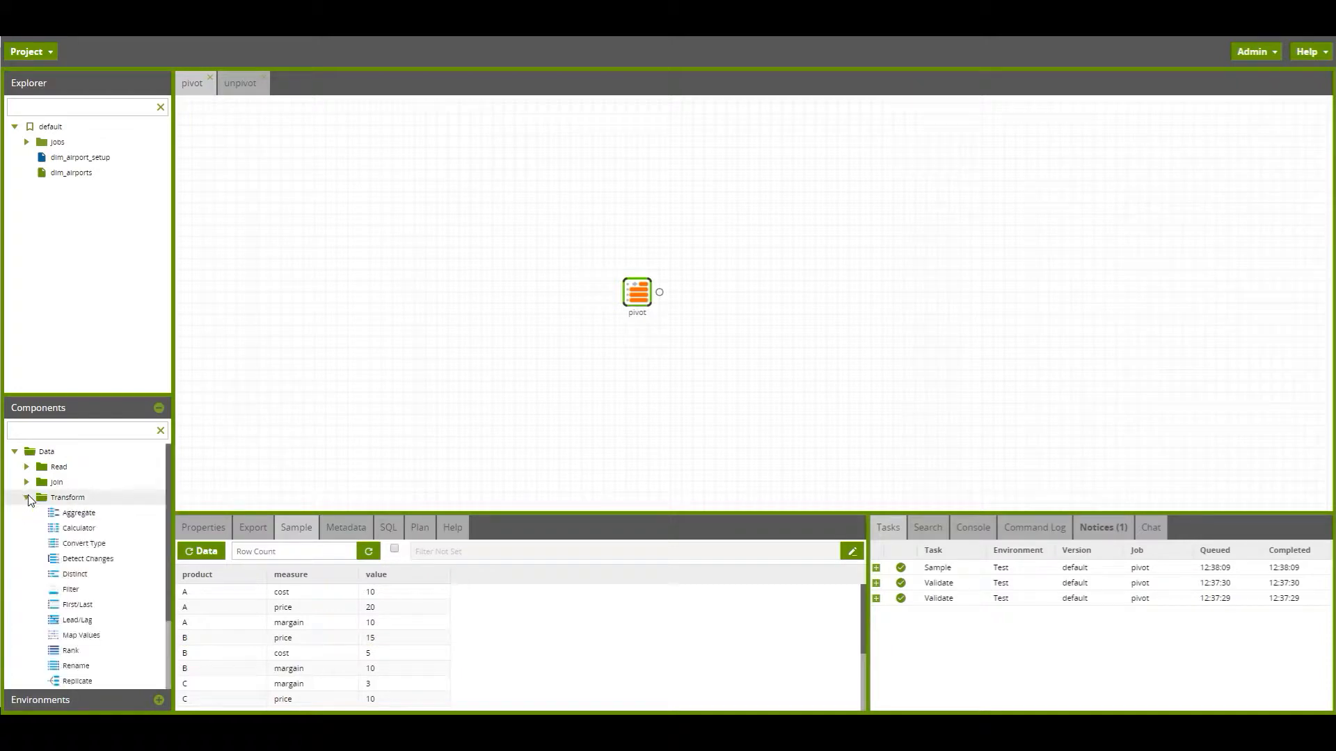
pyautogui.scroll(-3)
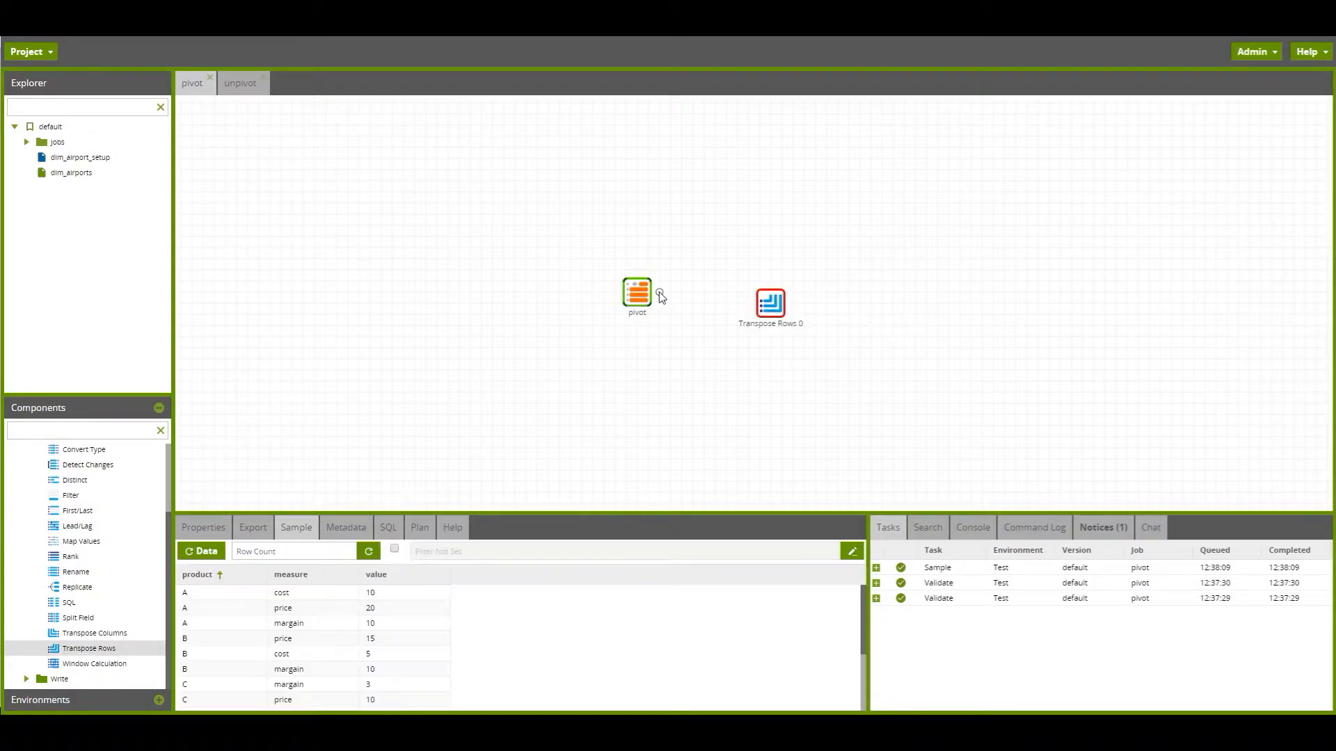
pyautogui.moveTo(649, 296); pyautogui.dragTo(769, 302)
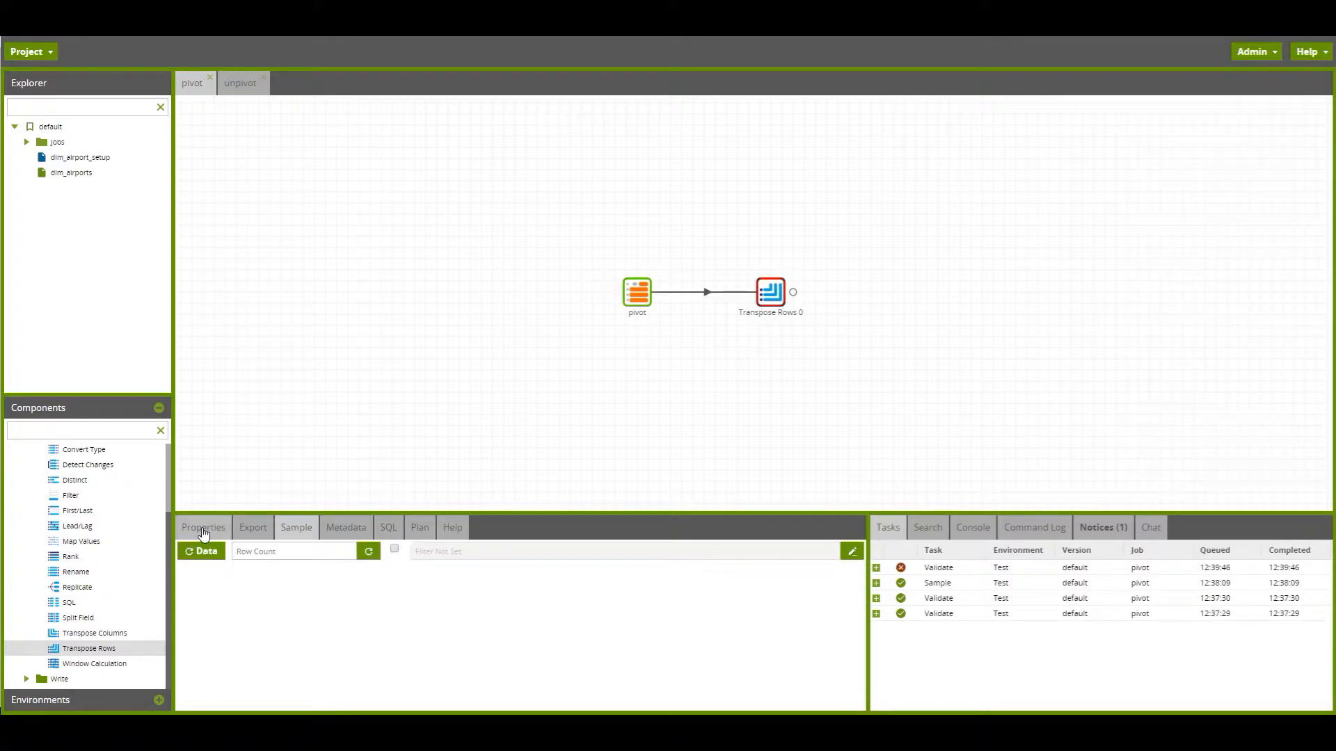
# Step: Set Transpose Rows to group by product, aggregate value and sort by measure
pyautogui.click(203, 528)
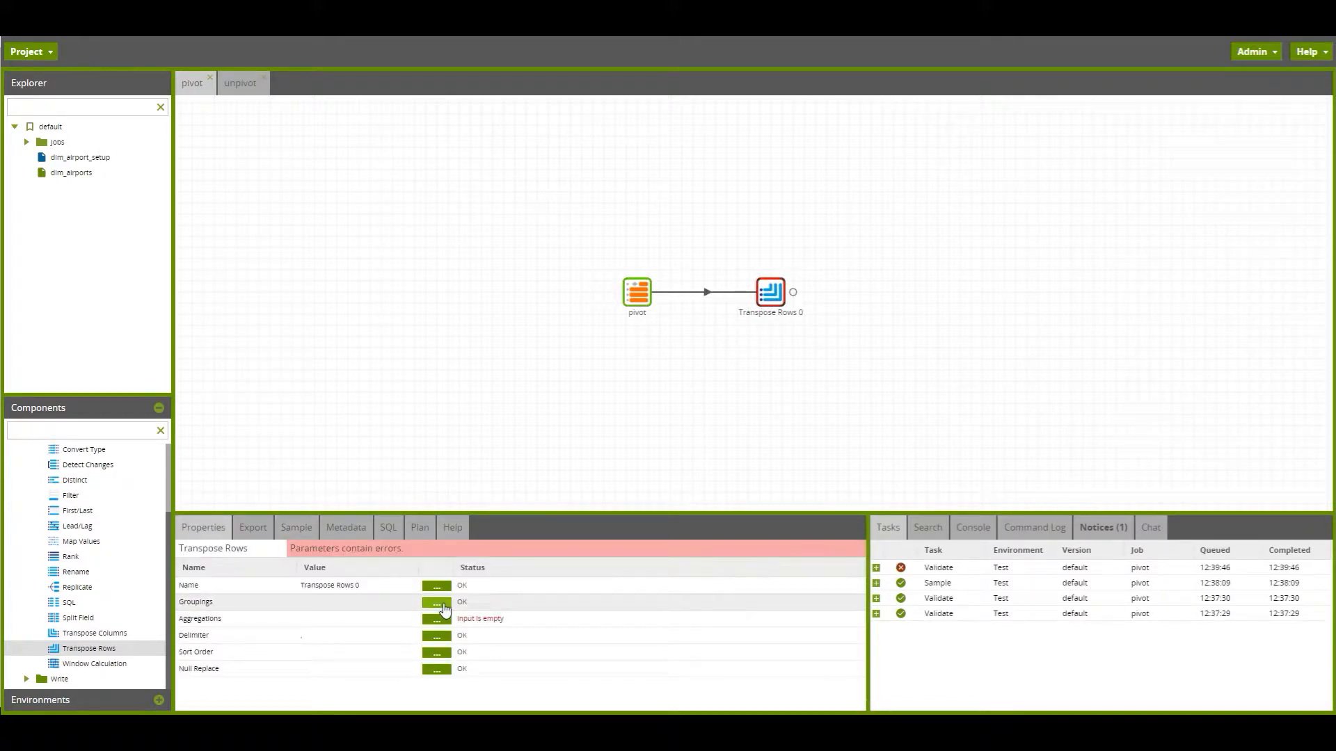
pyautogui.click(436, 602)
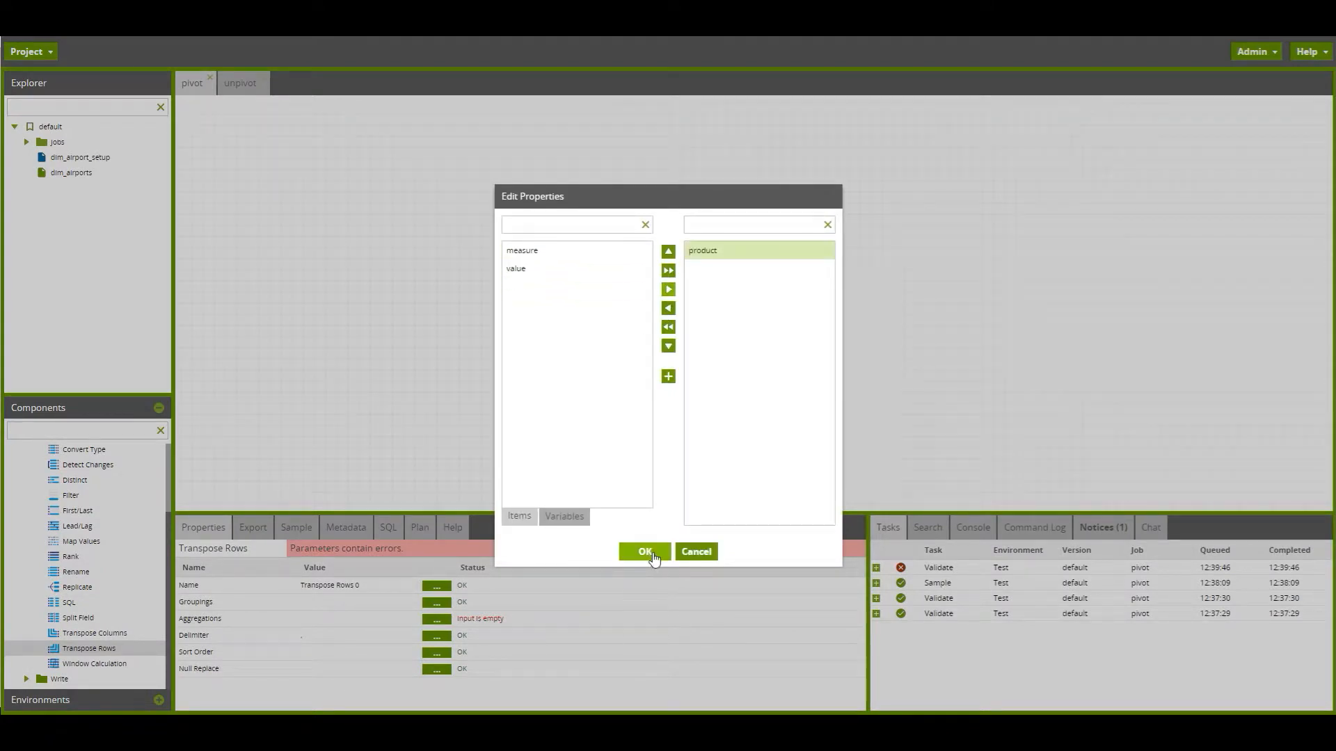
pyautogui.click(644, 551)
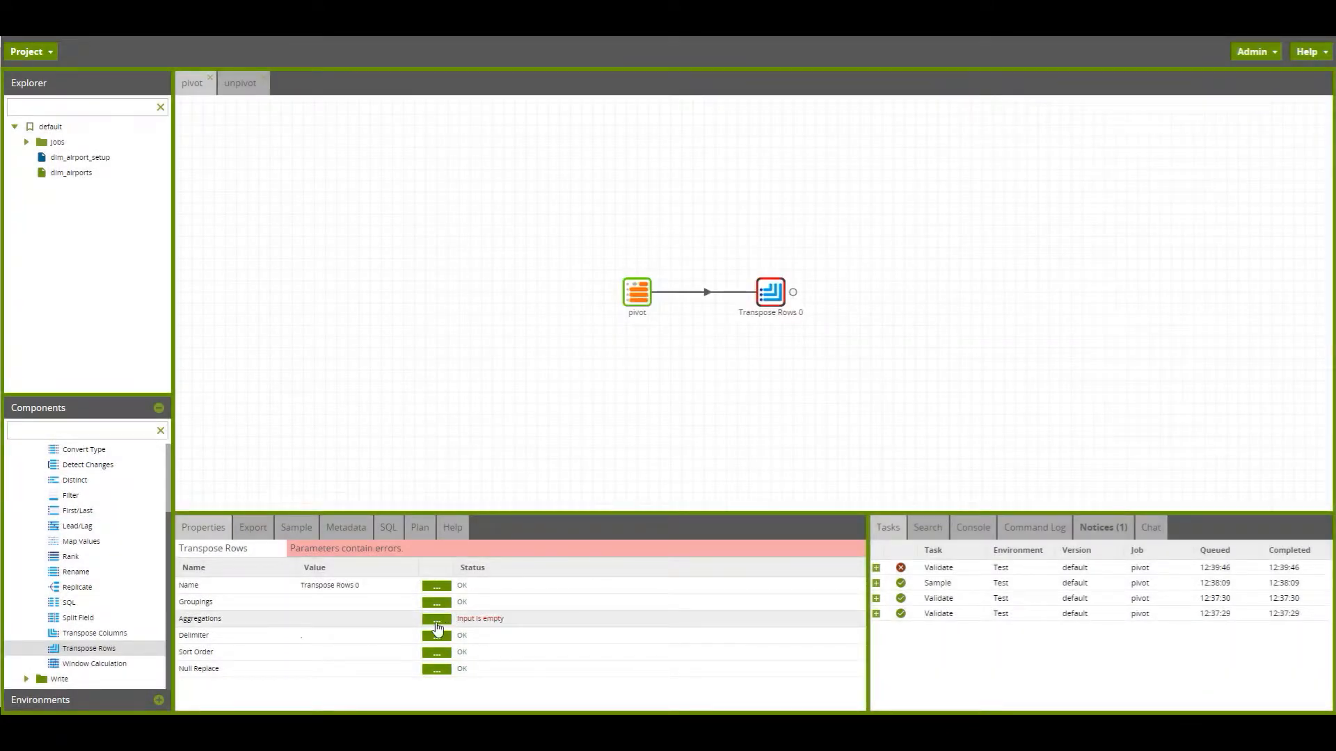
pyautogui.click(436, 618)
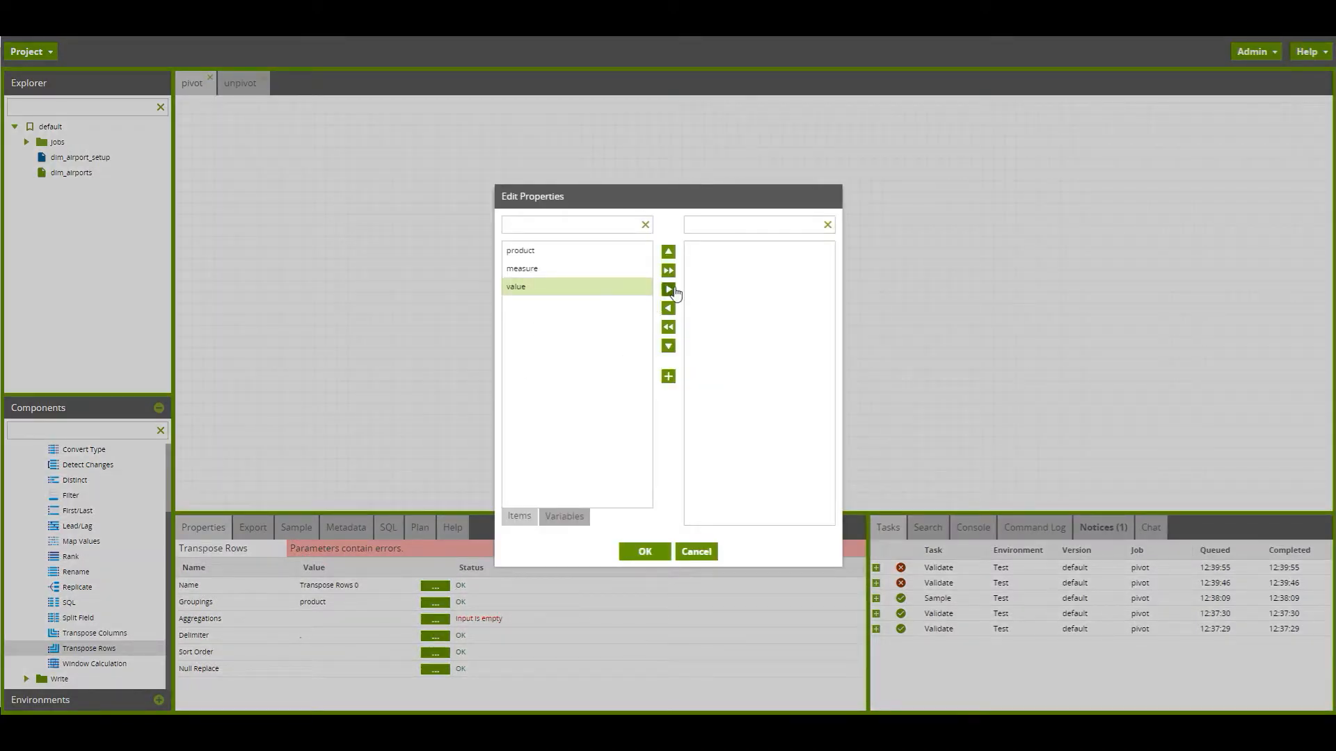
pyautogui.click(667, 289)
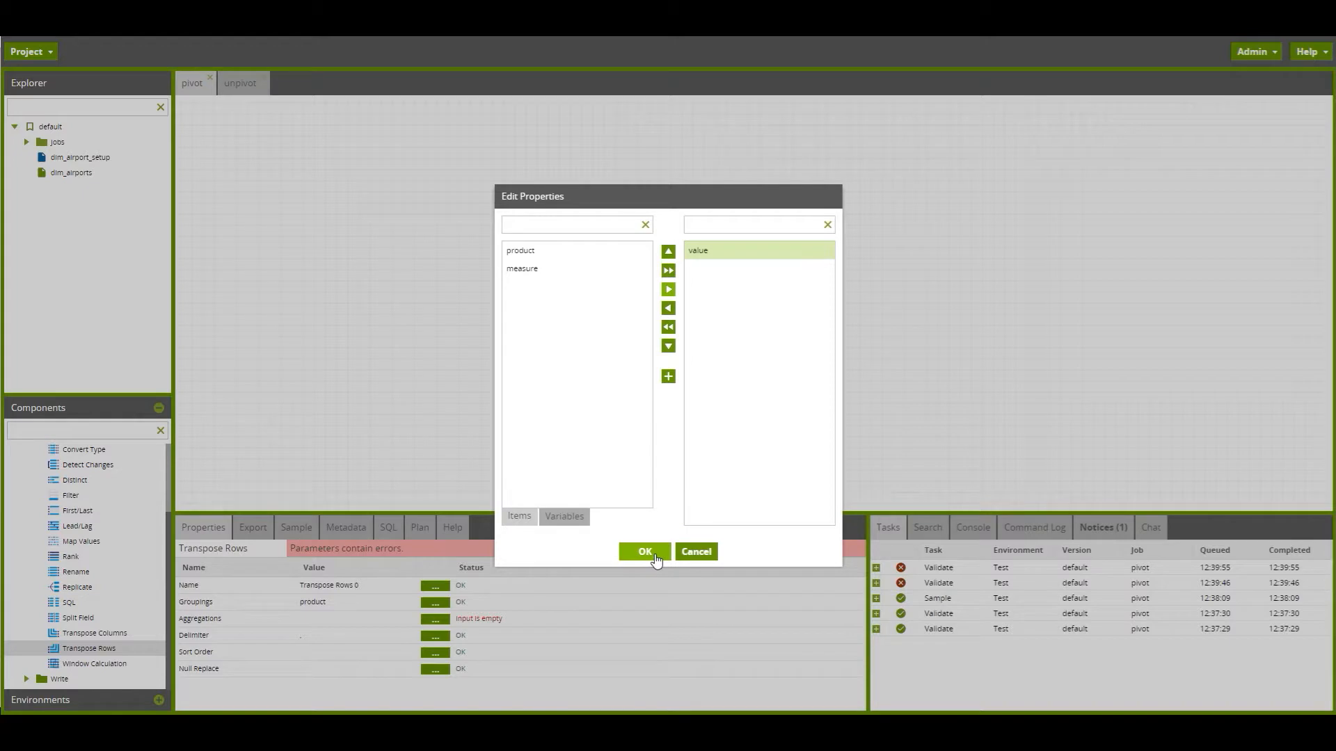
pyautogui.click(644, 552)
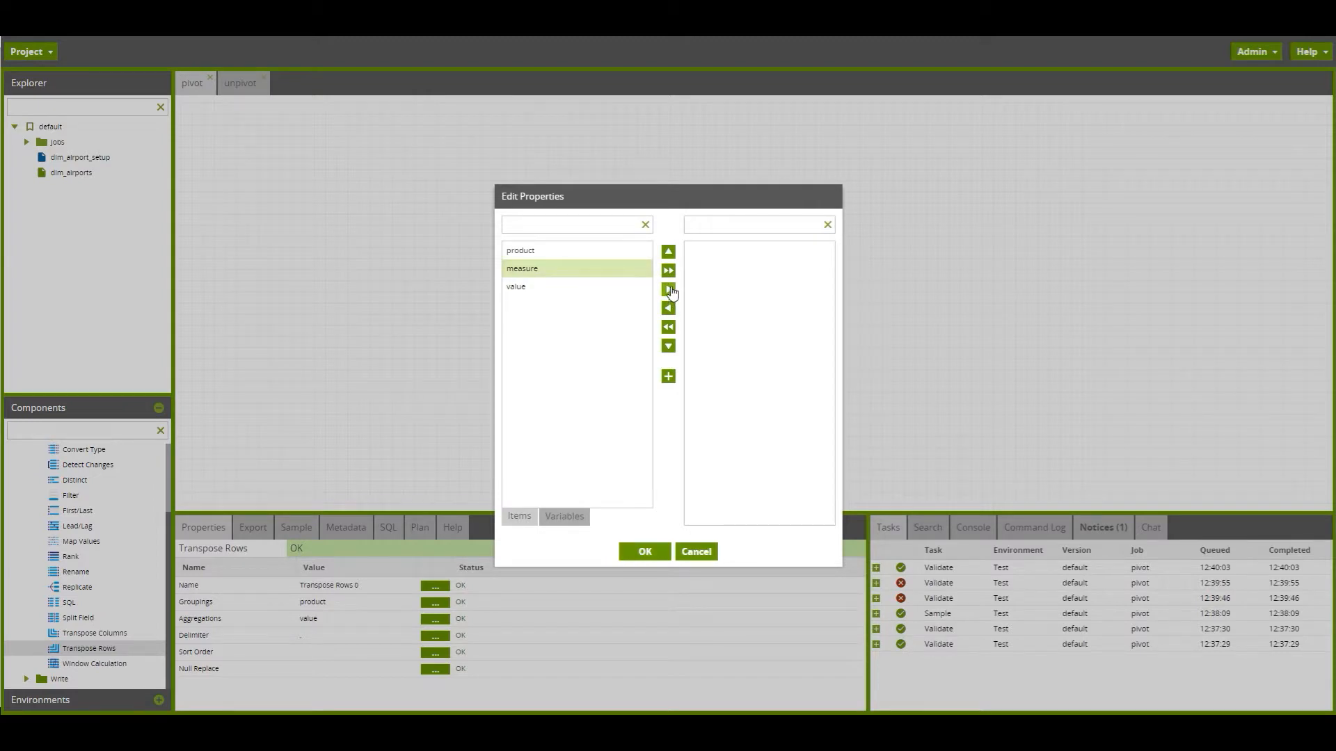
pyautogui.click(667, 289)
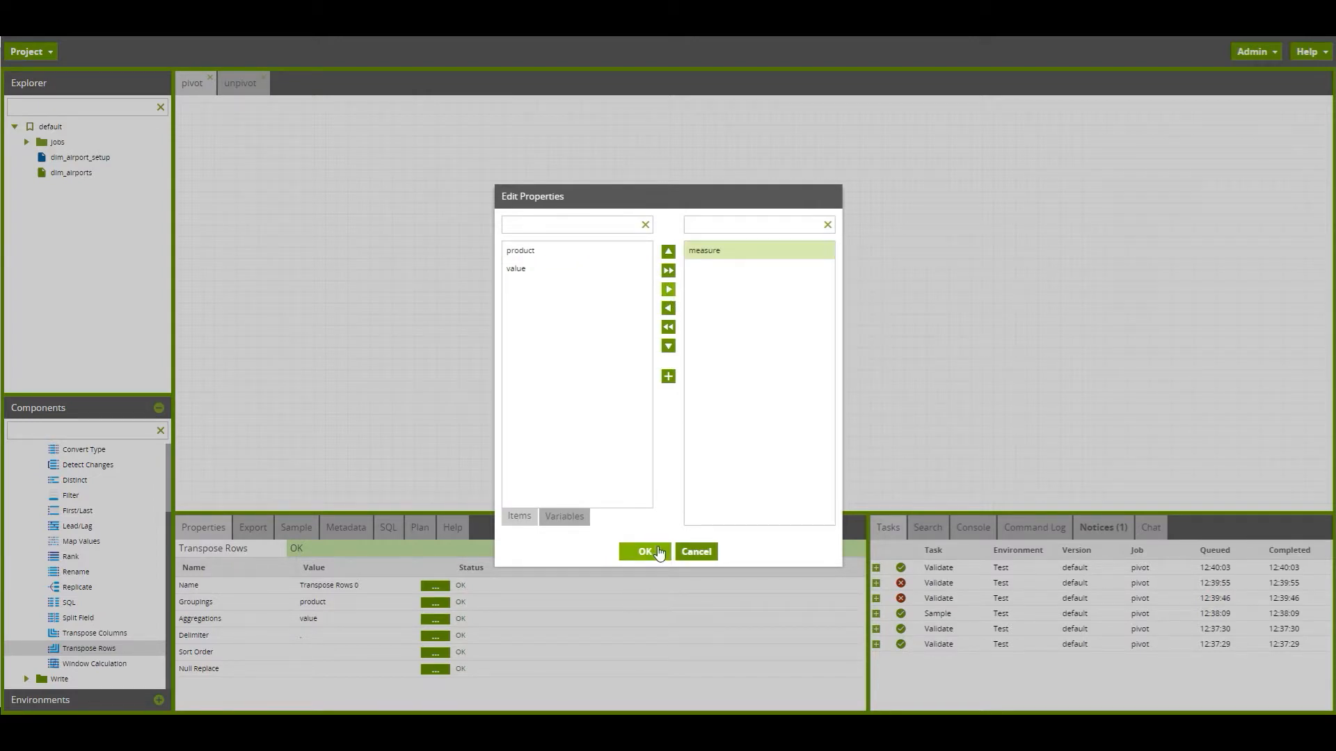
pyautogui.click(645, 552)
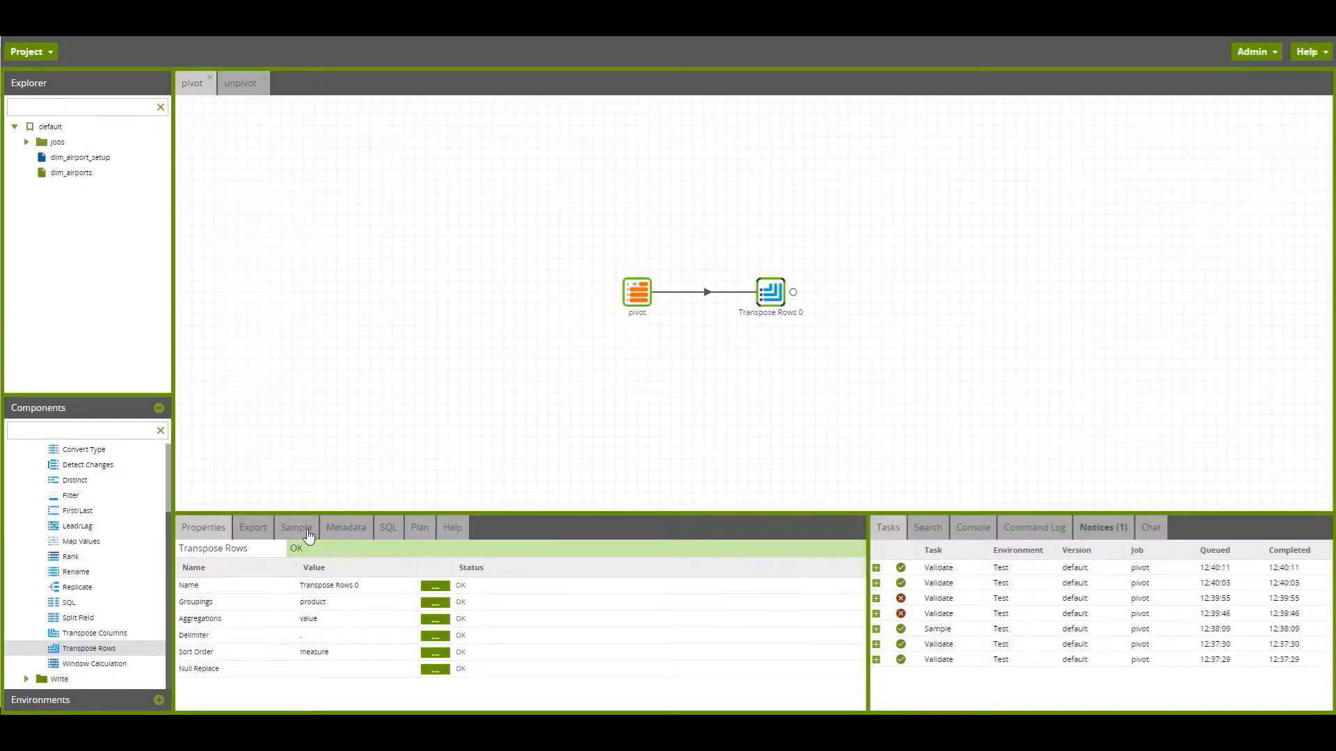
# Step: Fetch the Transpose Rows sample data, showing comma-joined values per product
pyautogui.click(297, 527)
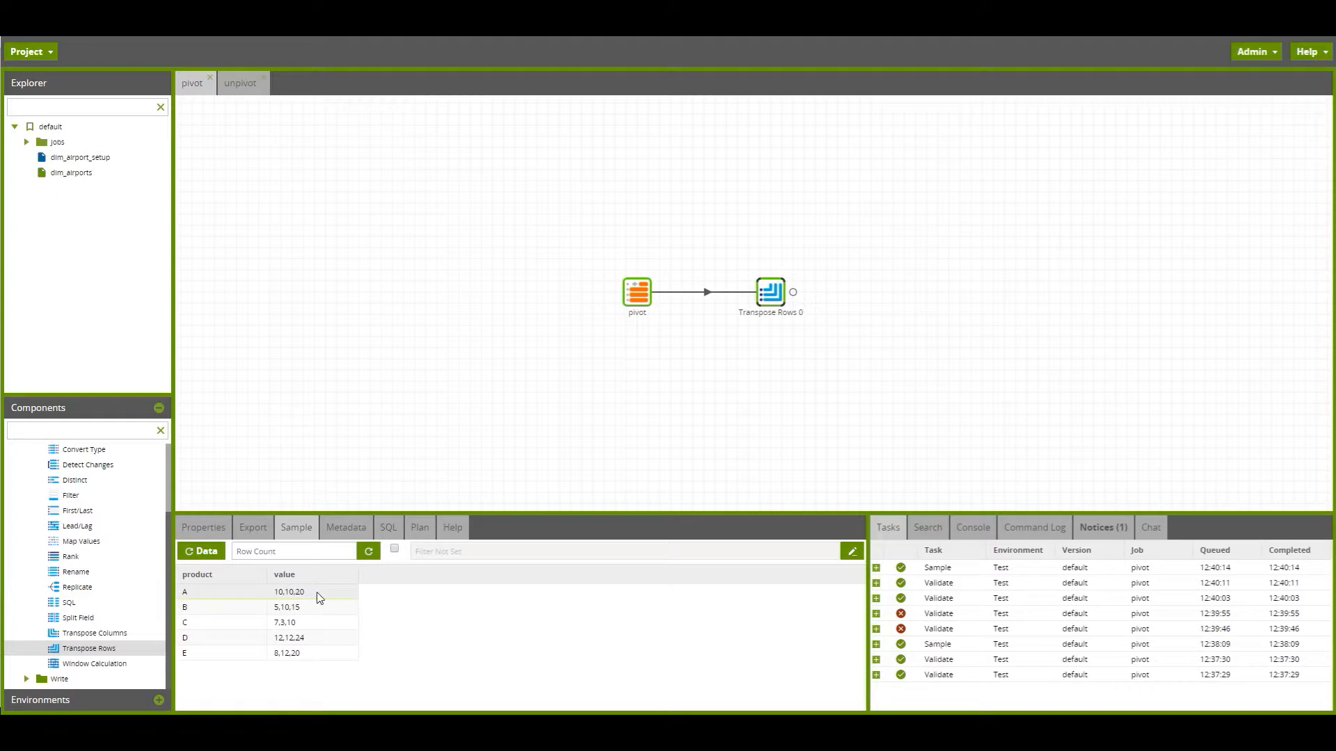
pyautogui.moveTo(310, 592)
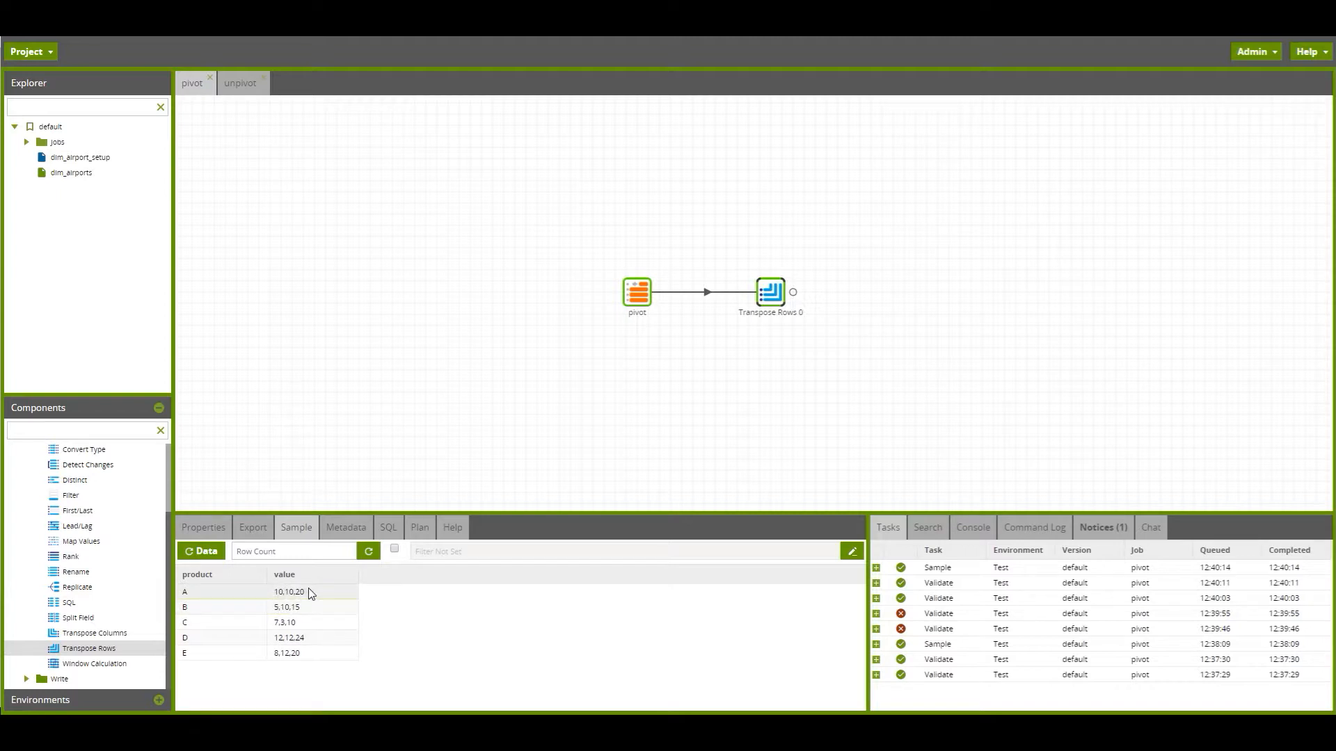
pyautogui.moveTo(316, 648)
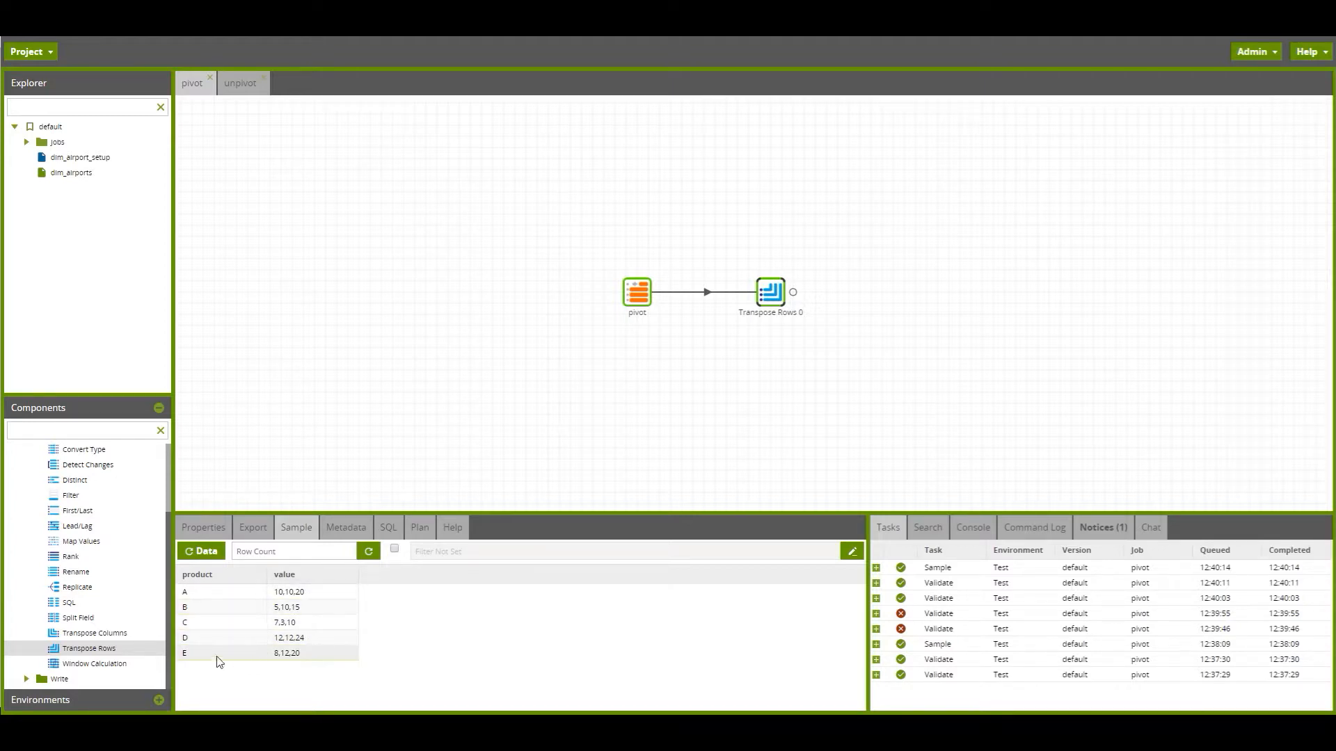
pyautogui.moveTo(92, 621)
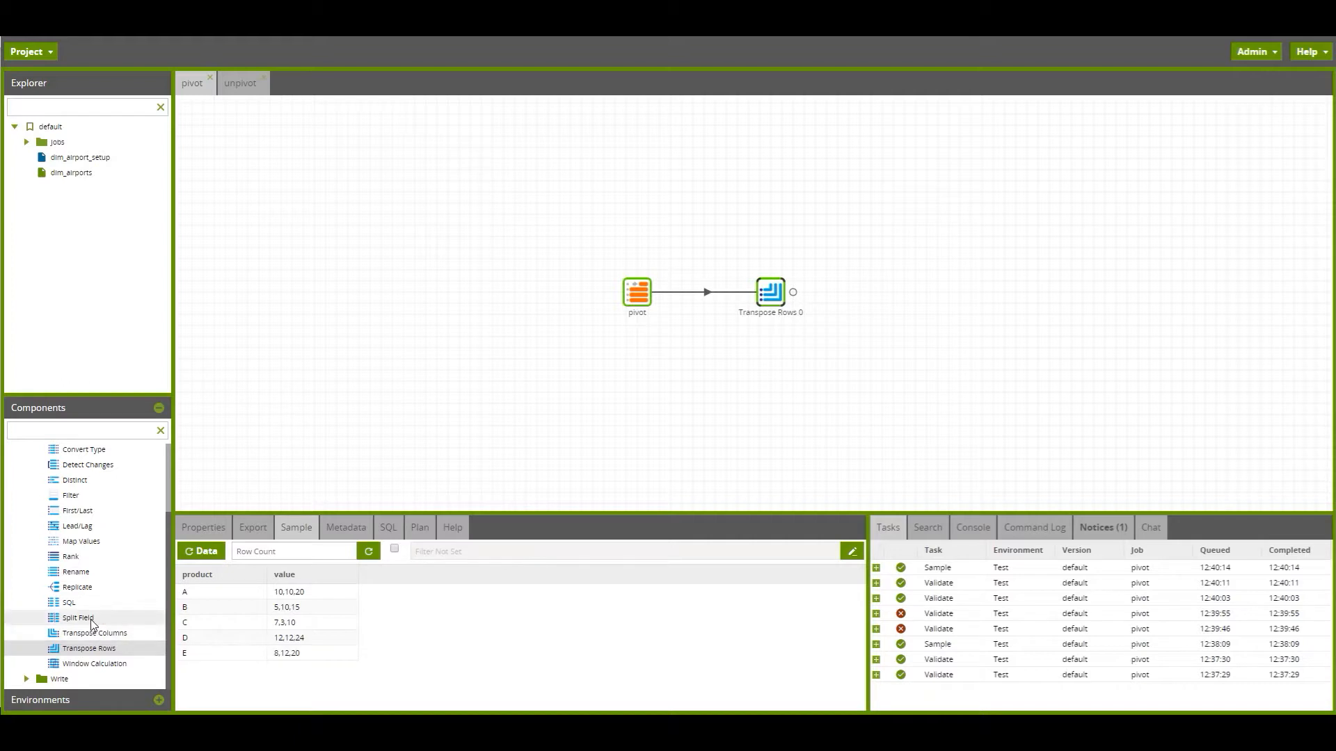
# Step: Add a Split Field after Transpose Rows with value as its input column
pyautogui.moveTo(77, 617); pyautogui.dragTo(892, 291)
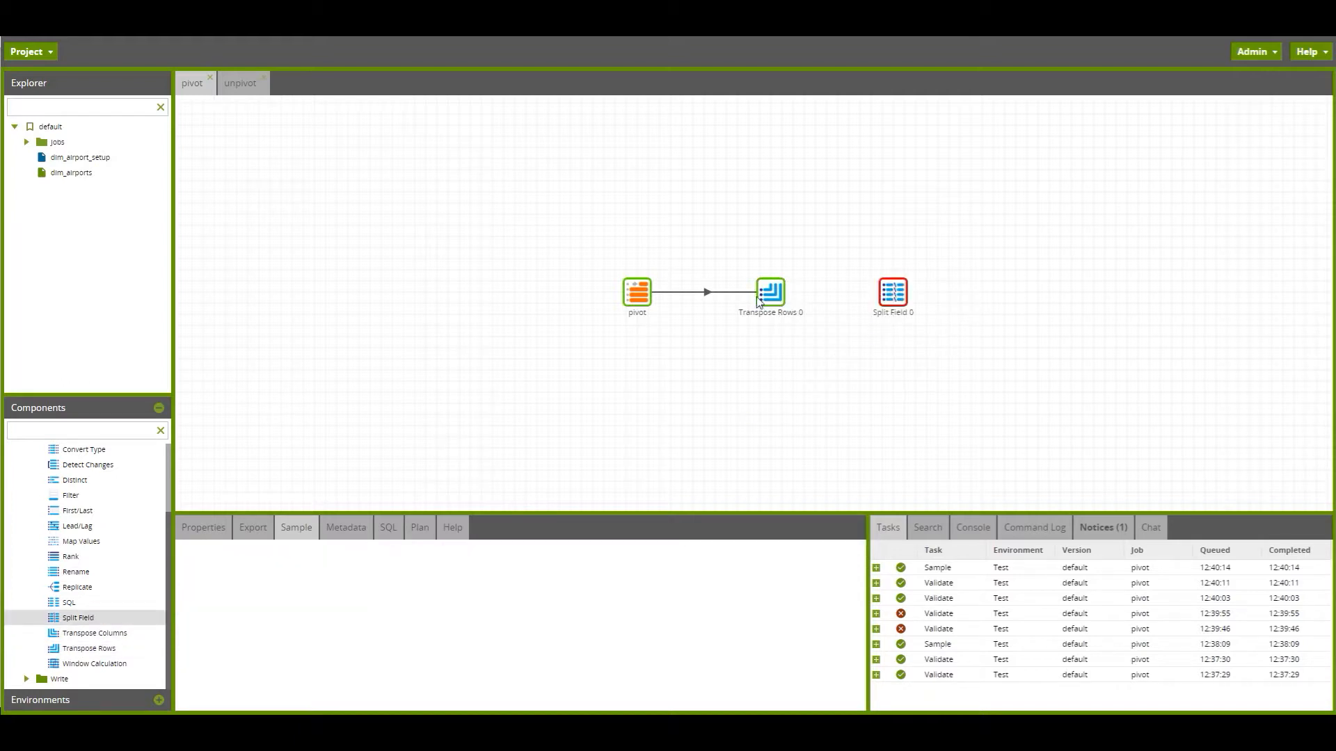
pyautogui.click(770, 292)
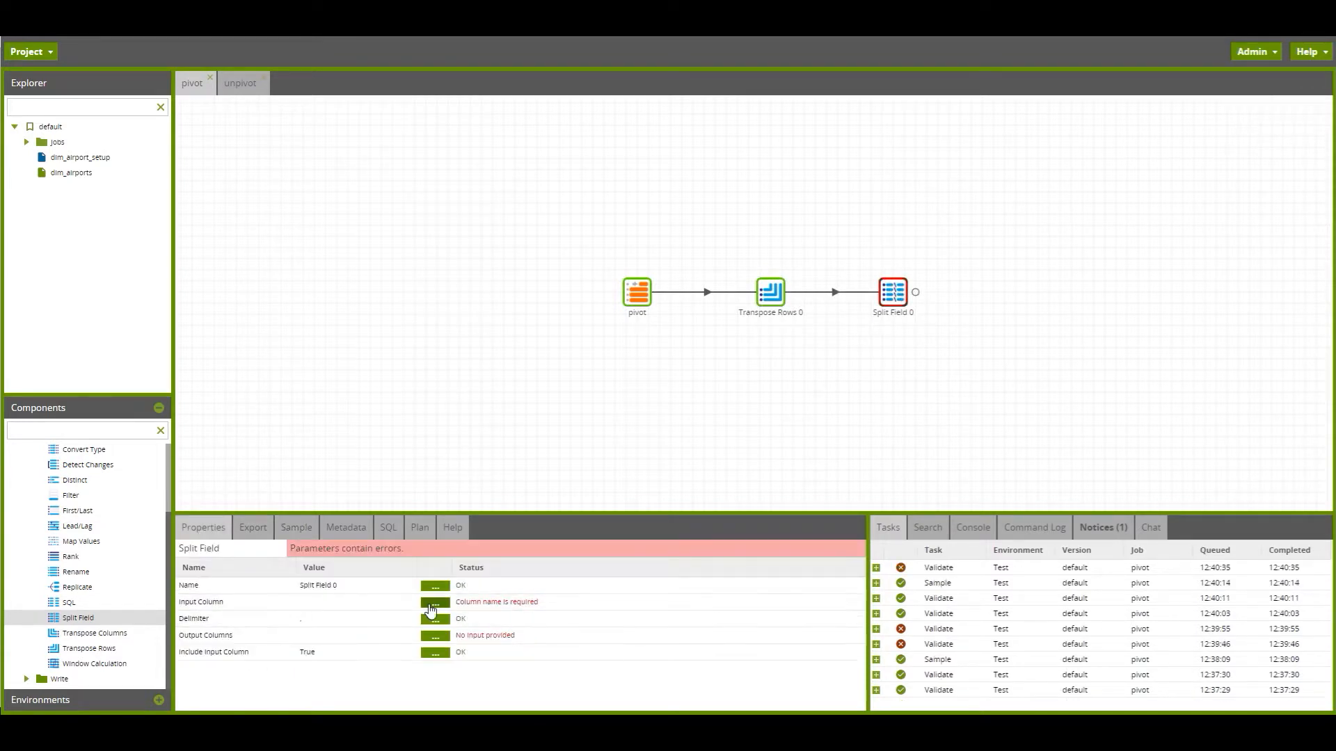
pyautogui.click(434, 601)
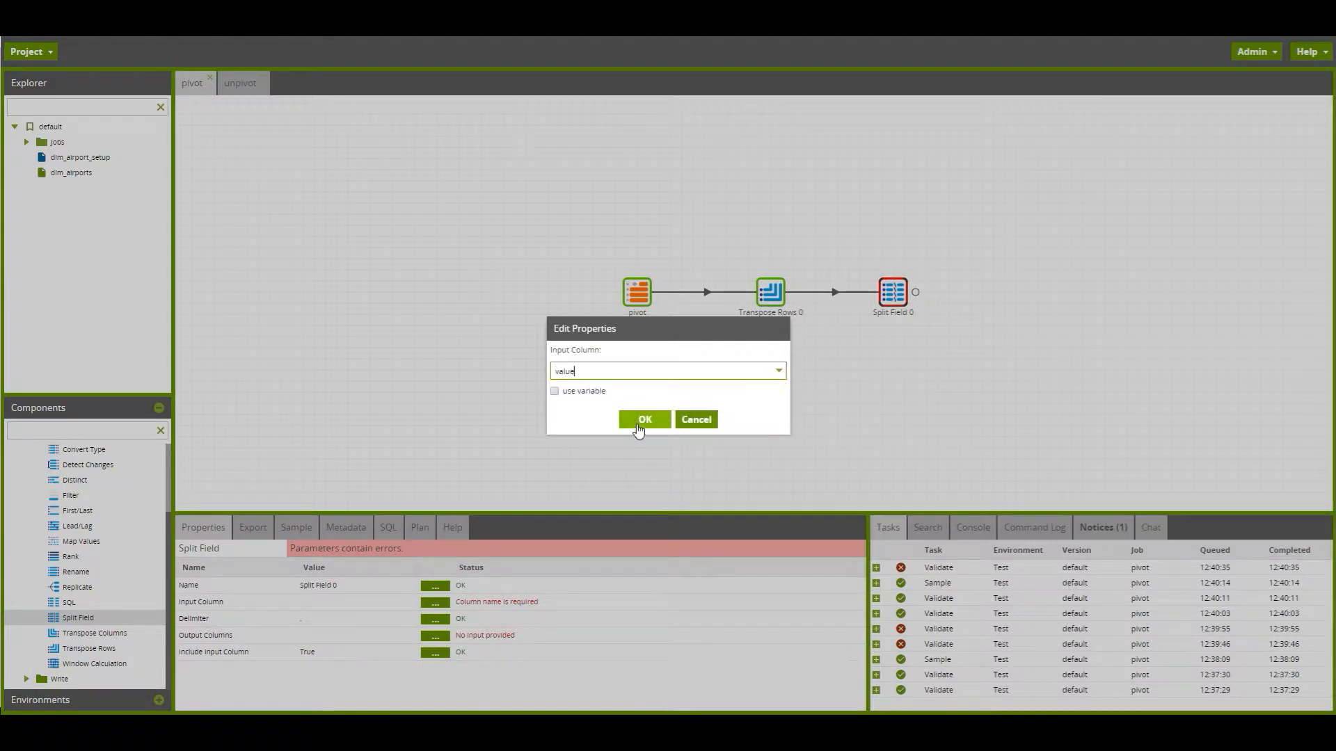
pyautogui.click(644, 420)
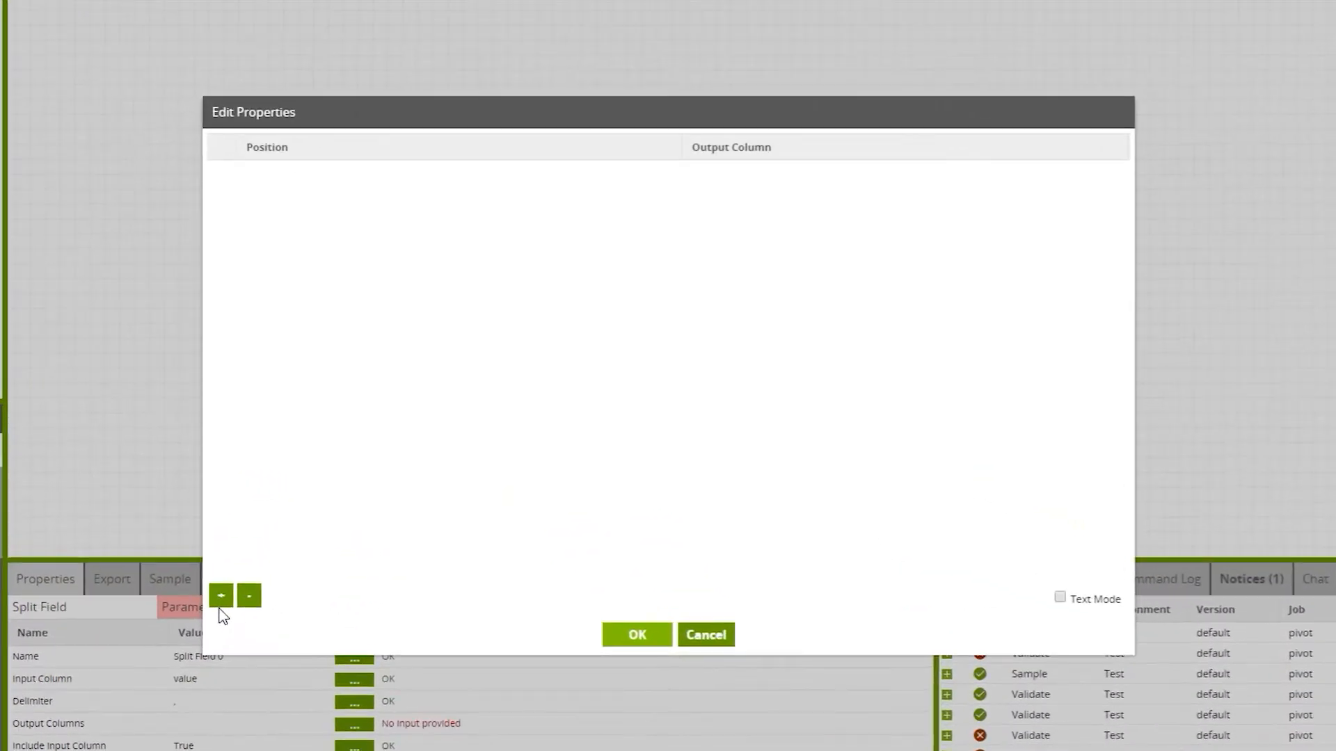
# Step: Define Split Field output columns cost, margain and price in order
pyautogui.click(221, 596)
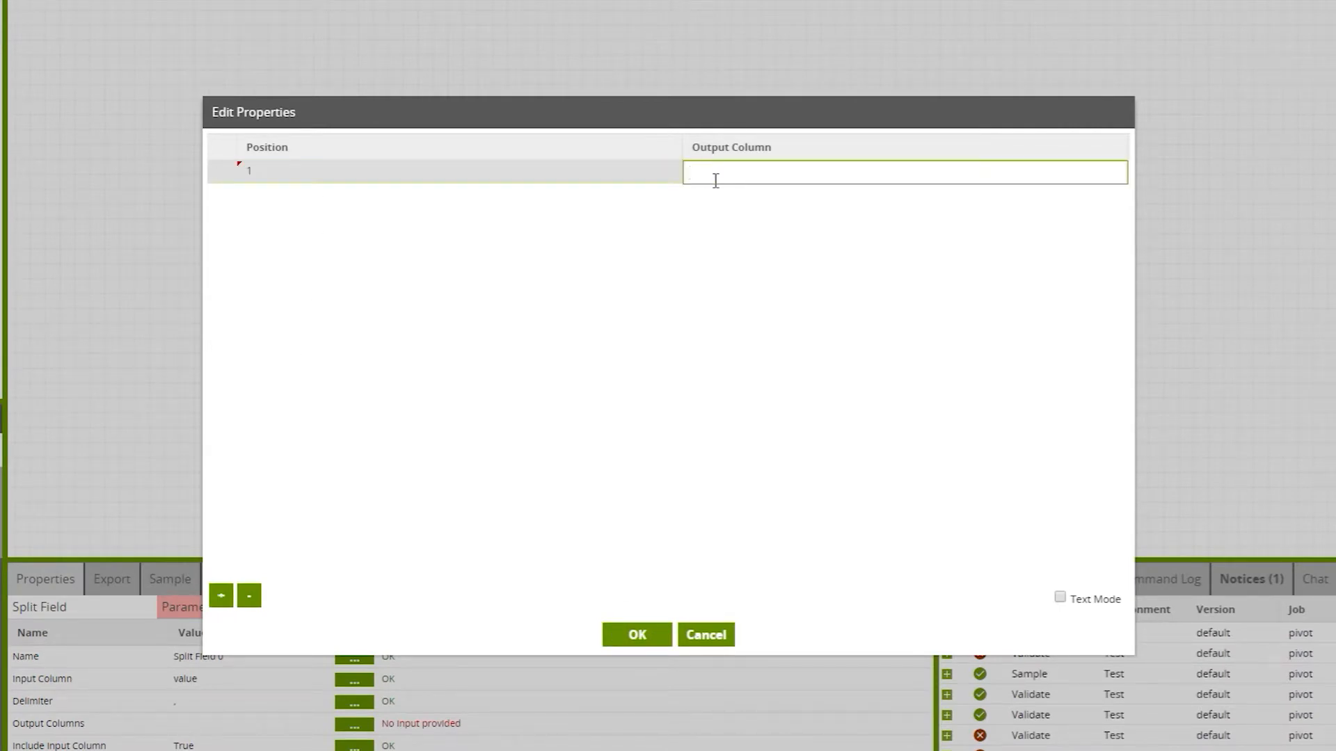
pyautogui.write('cost')
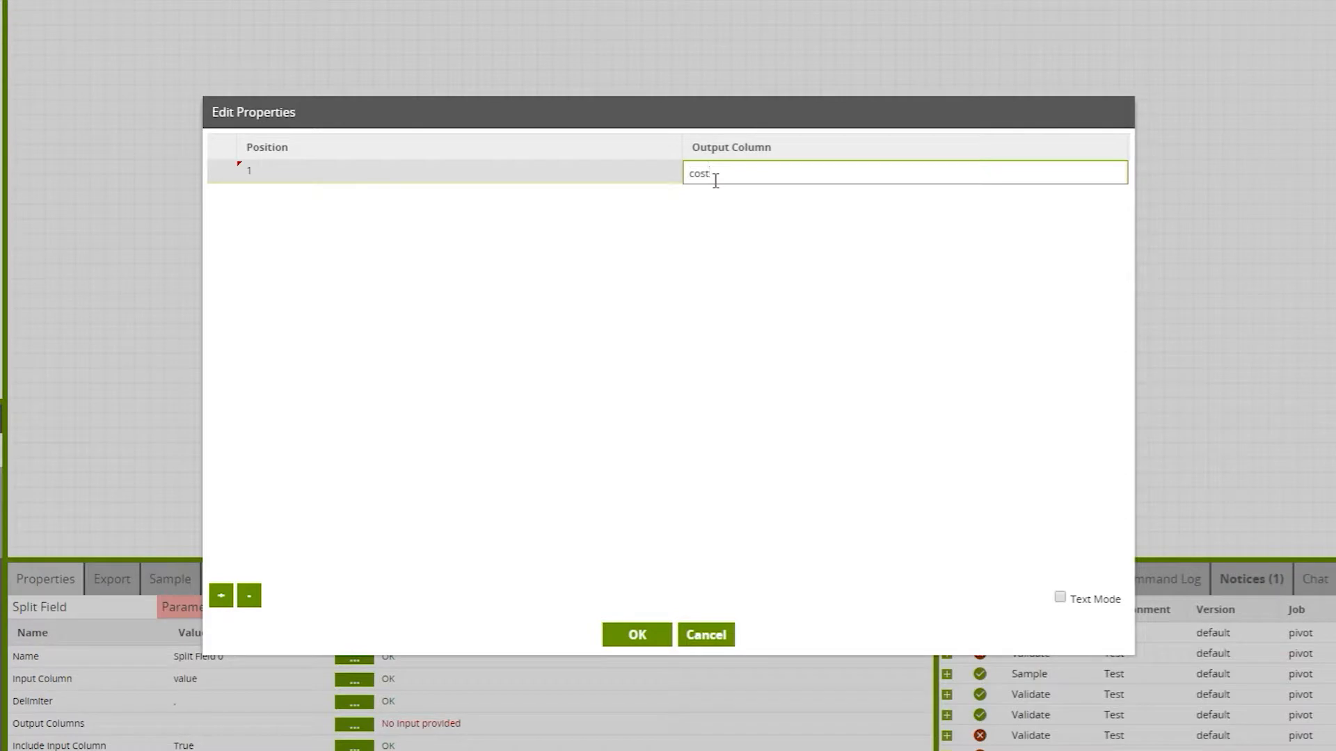
pyautogui.click(220, 596)
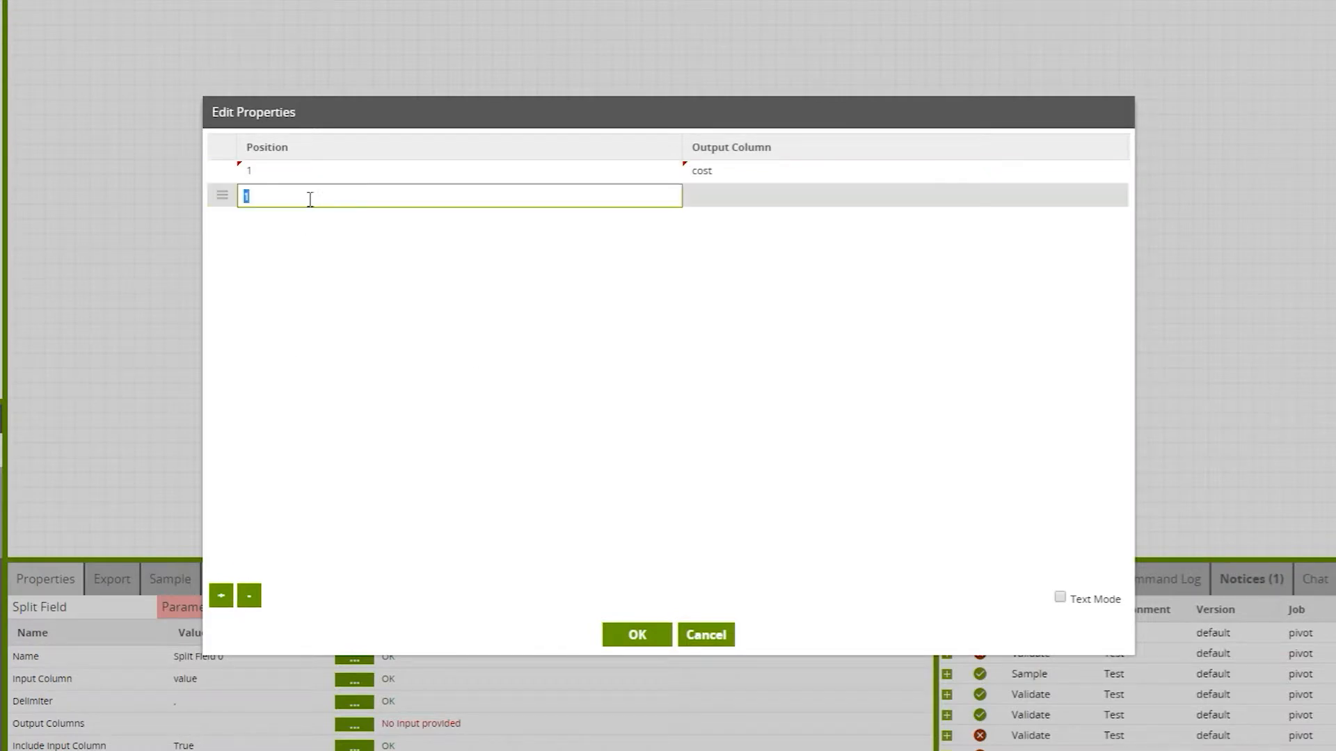
pyautogui.write('ma')
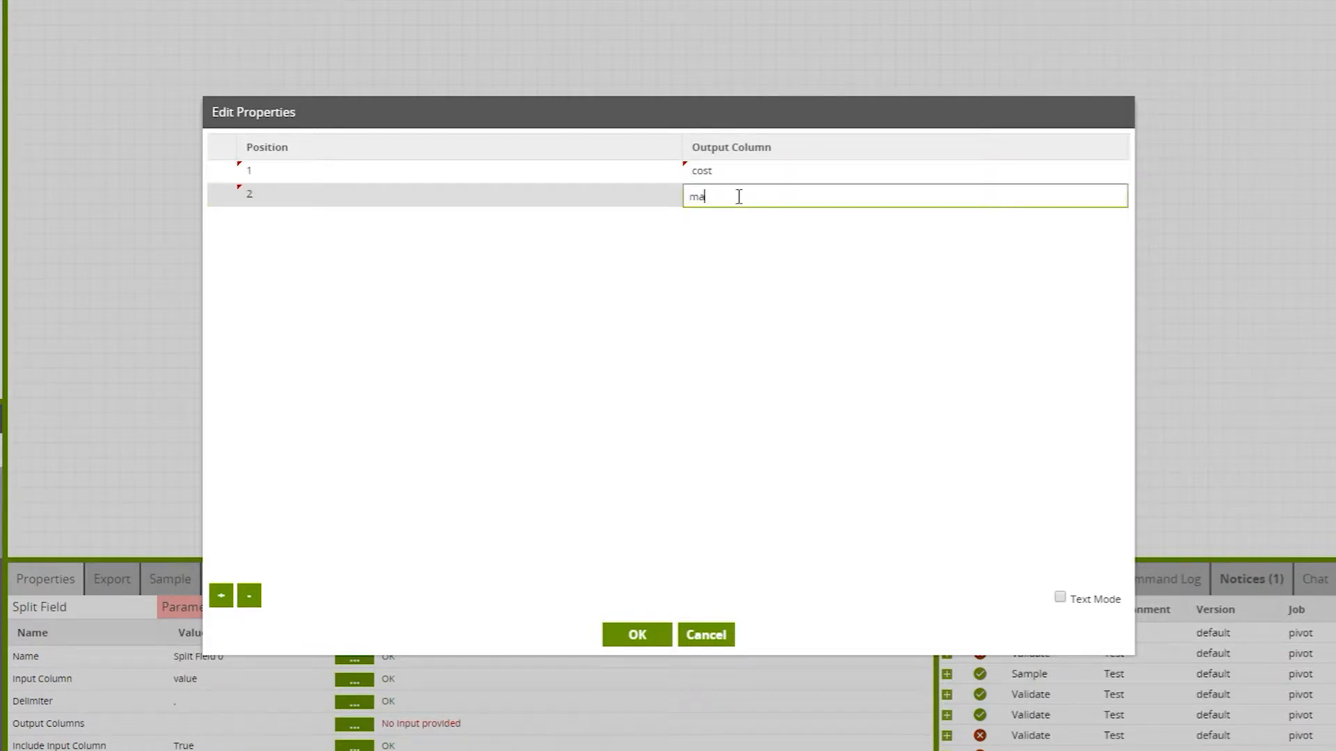
pyautogui.write('rgain')
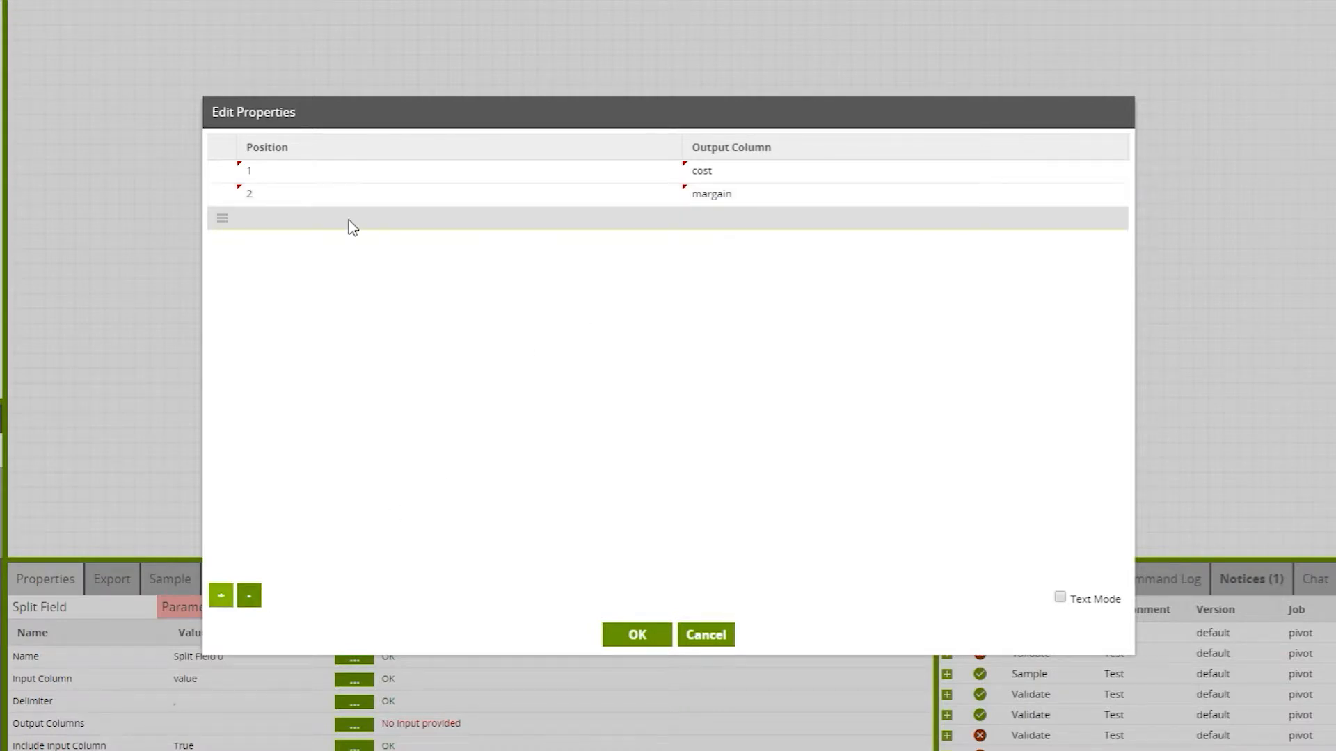
pyautogui.click(220, 596)
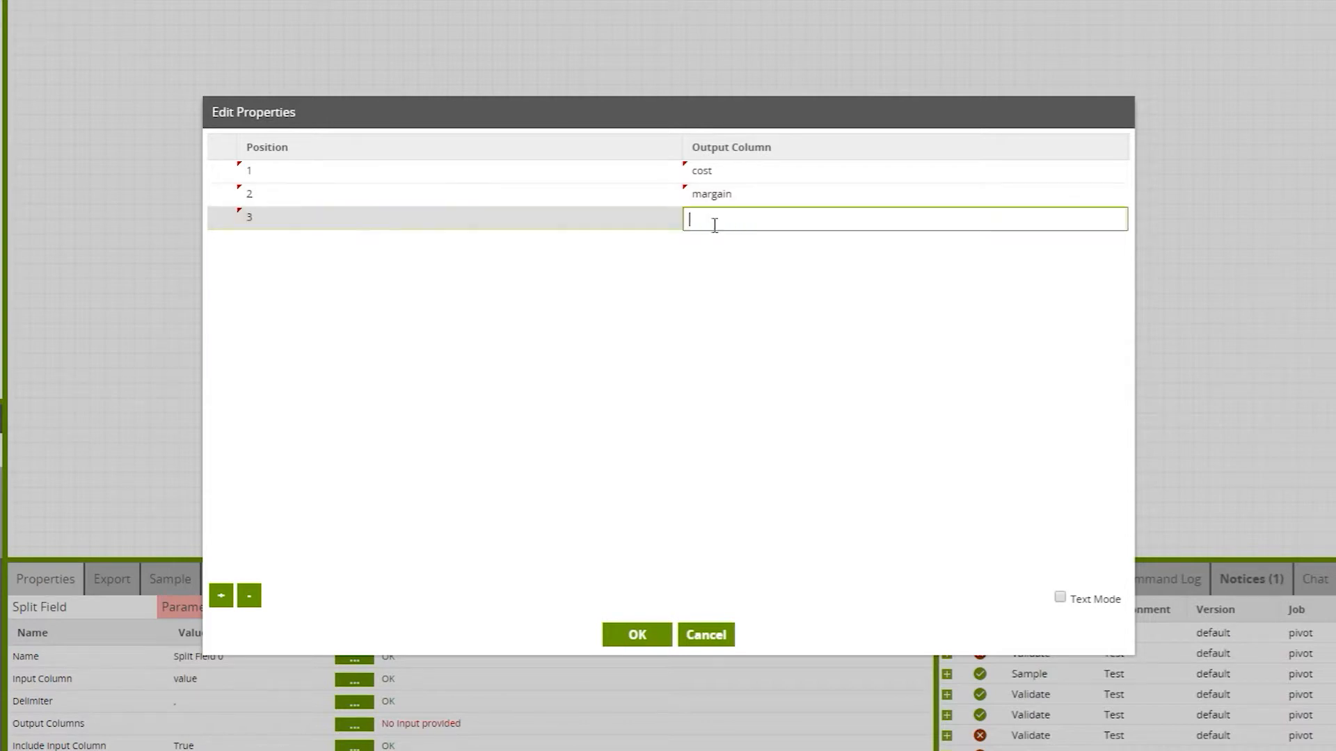
pyautogui.write('price')
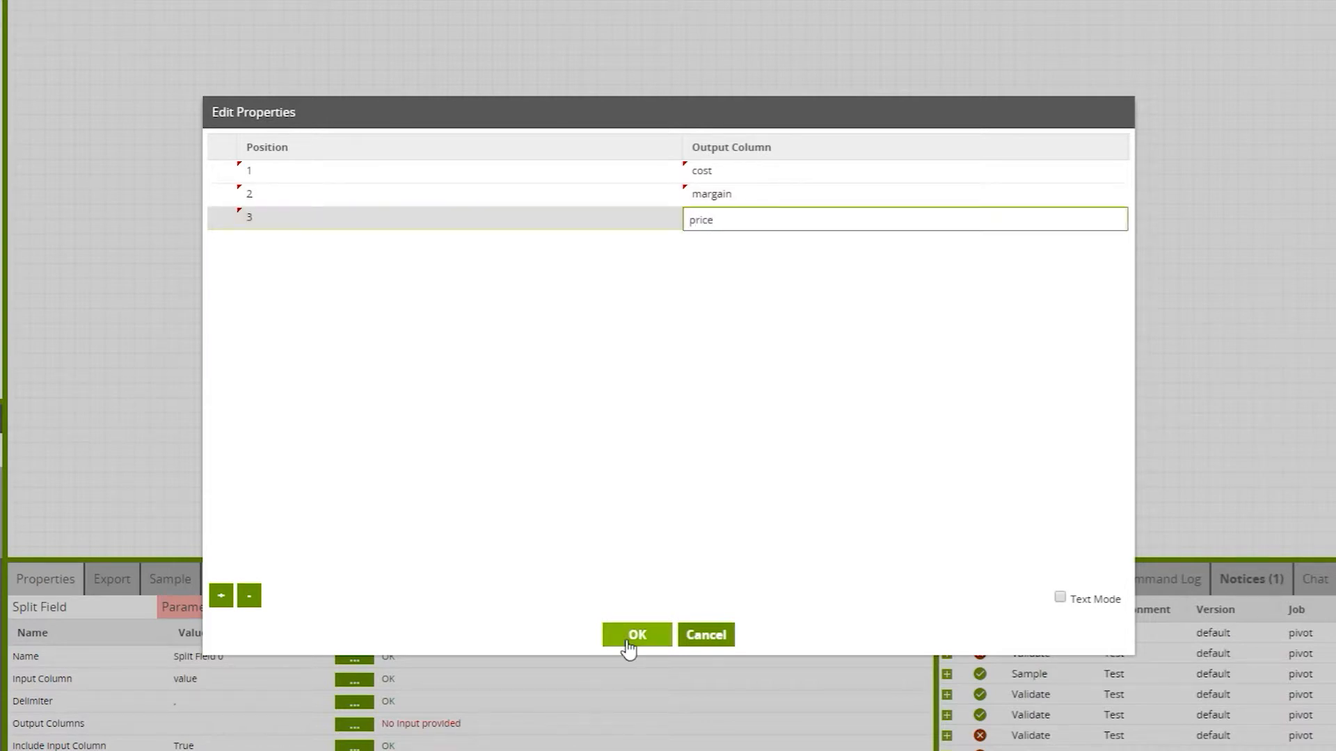
pyautogui.click(636, 635)
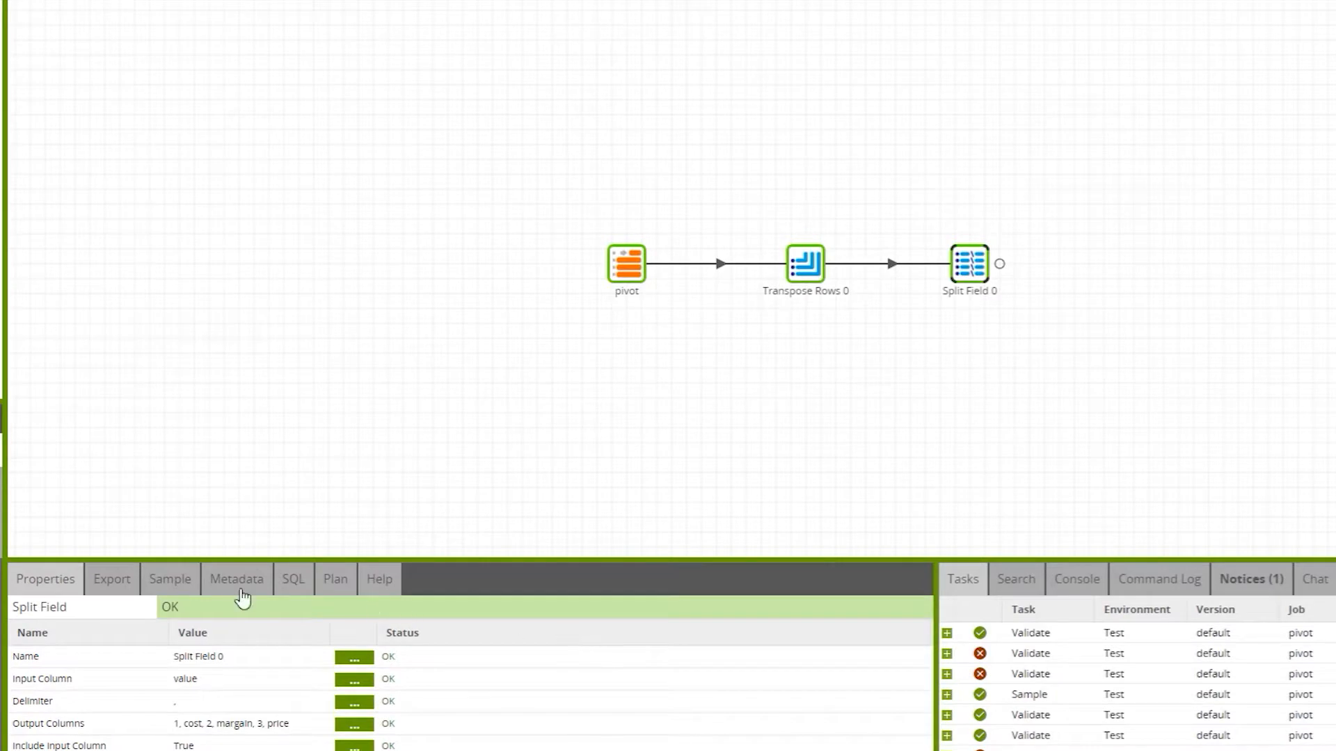
# Step: Load the Split Field sample showing separate cost, margain and price columns
pyautogui.click(169, 579)
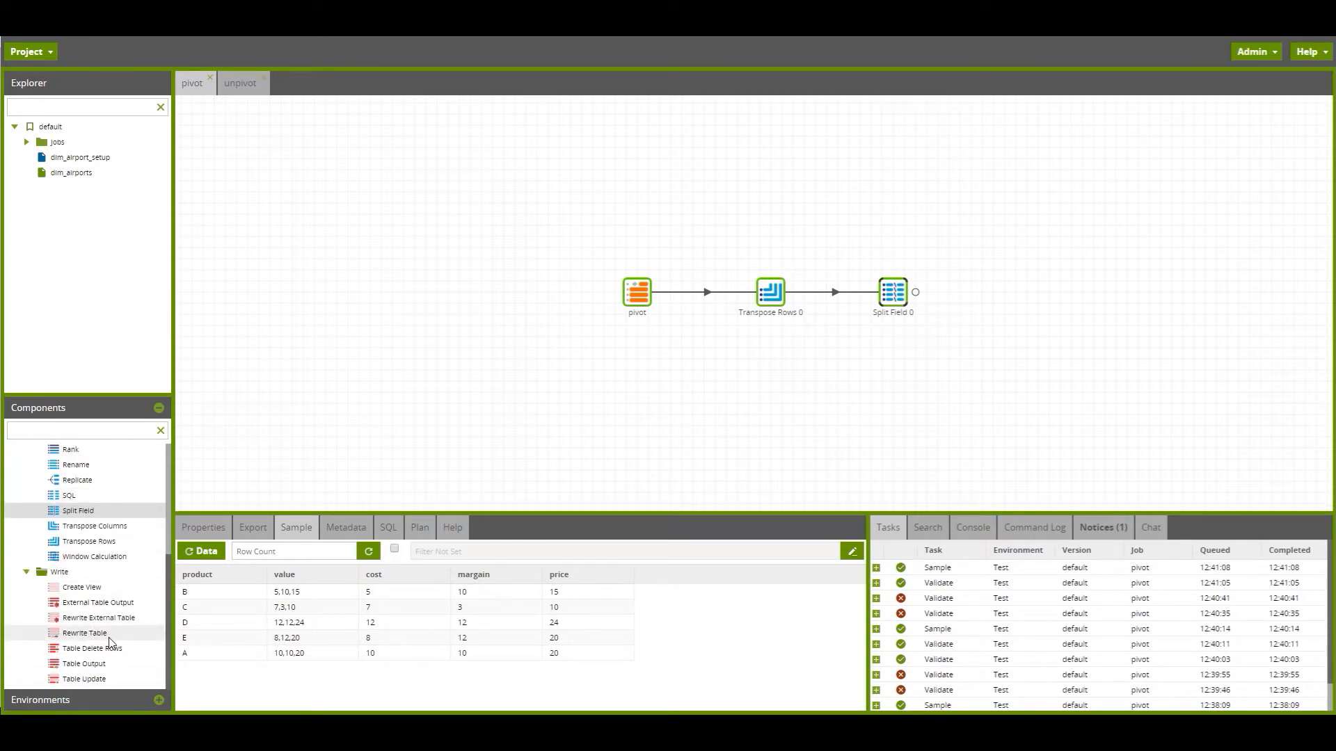
# Step: Add a Rewrite Table after Split Field targeting table unpivot2
pyautogui.moveTo(84, 633); pyautogui.dragTo(1047, 292)
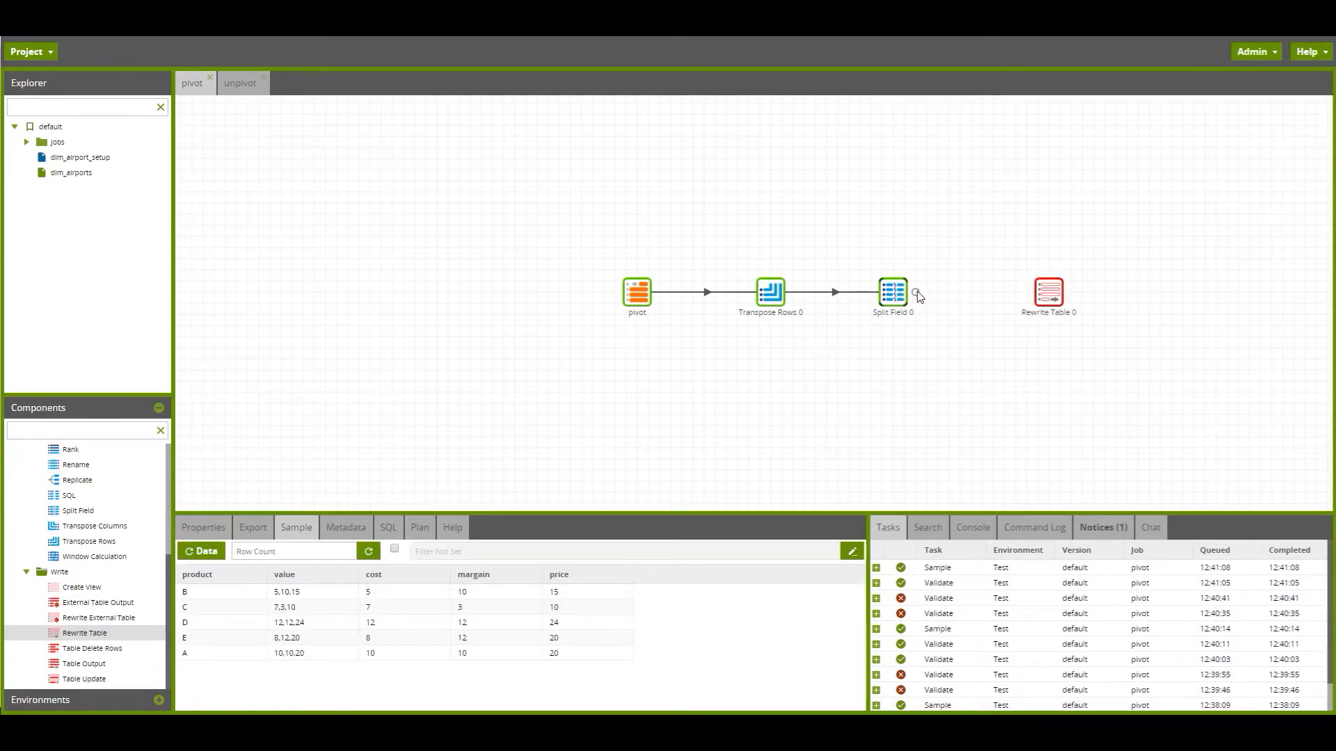
pyautogui.click(1049, 292)
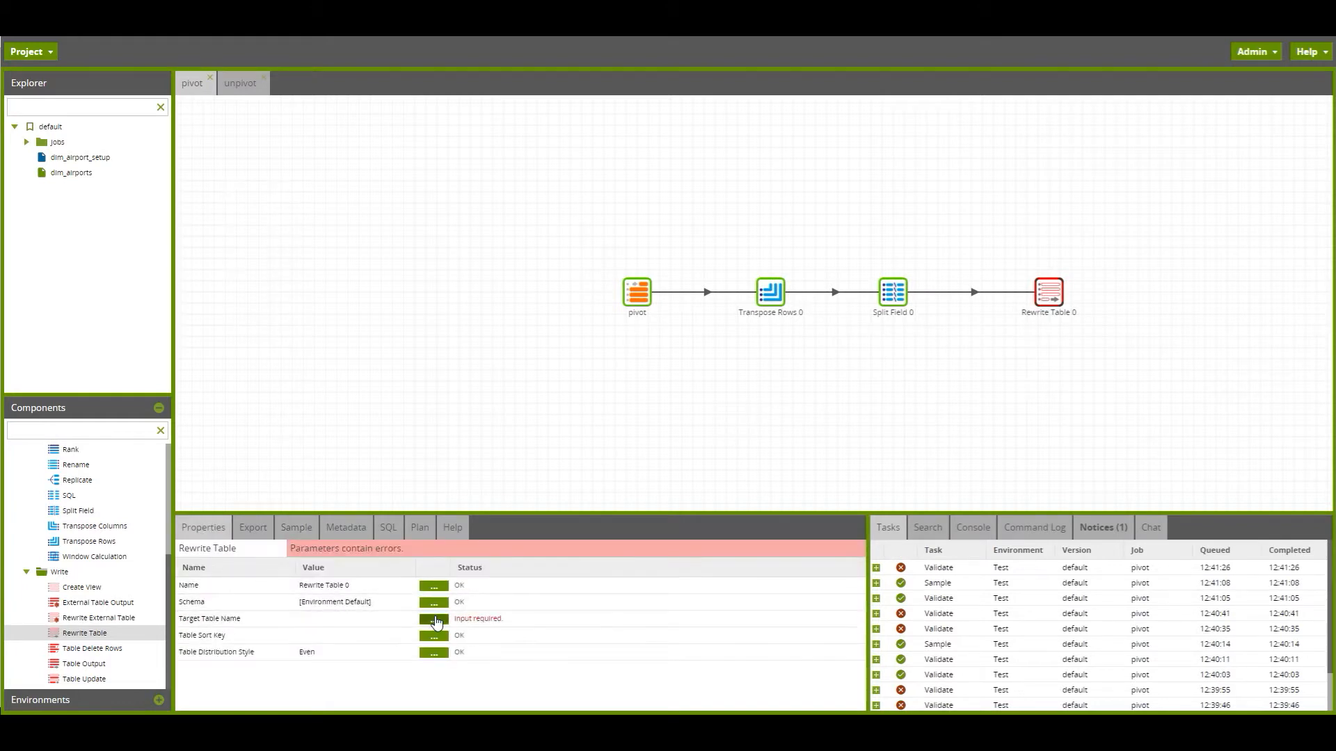
pyautogui.click(433, 619)
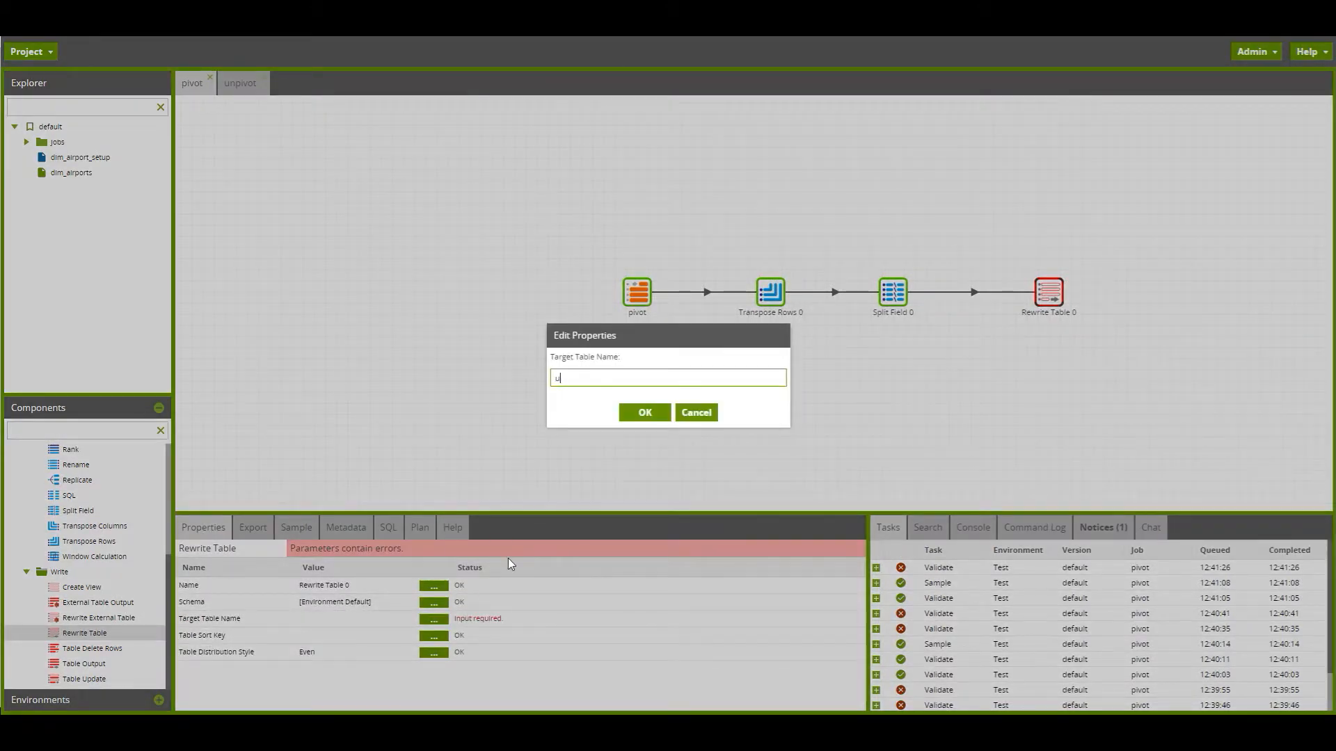
pyautogui.write('npv')
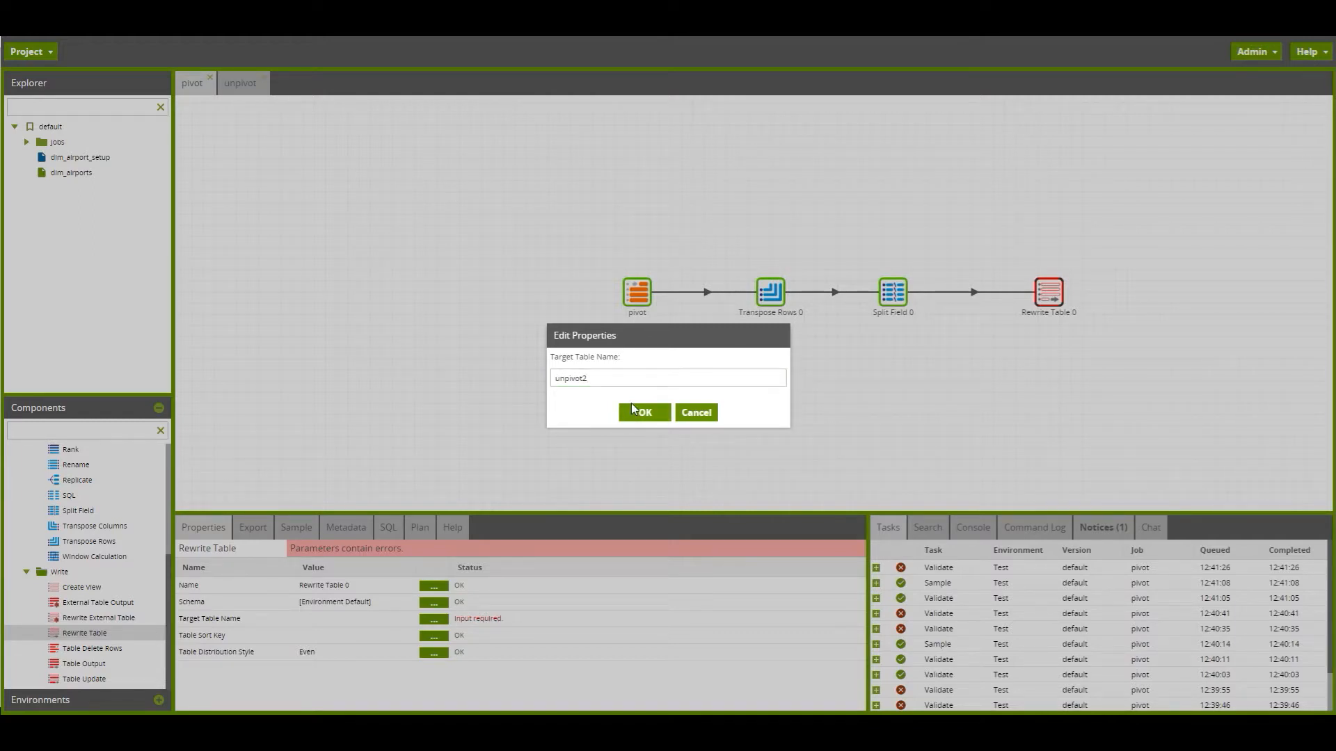
pyautogui.click(644, 412)
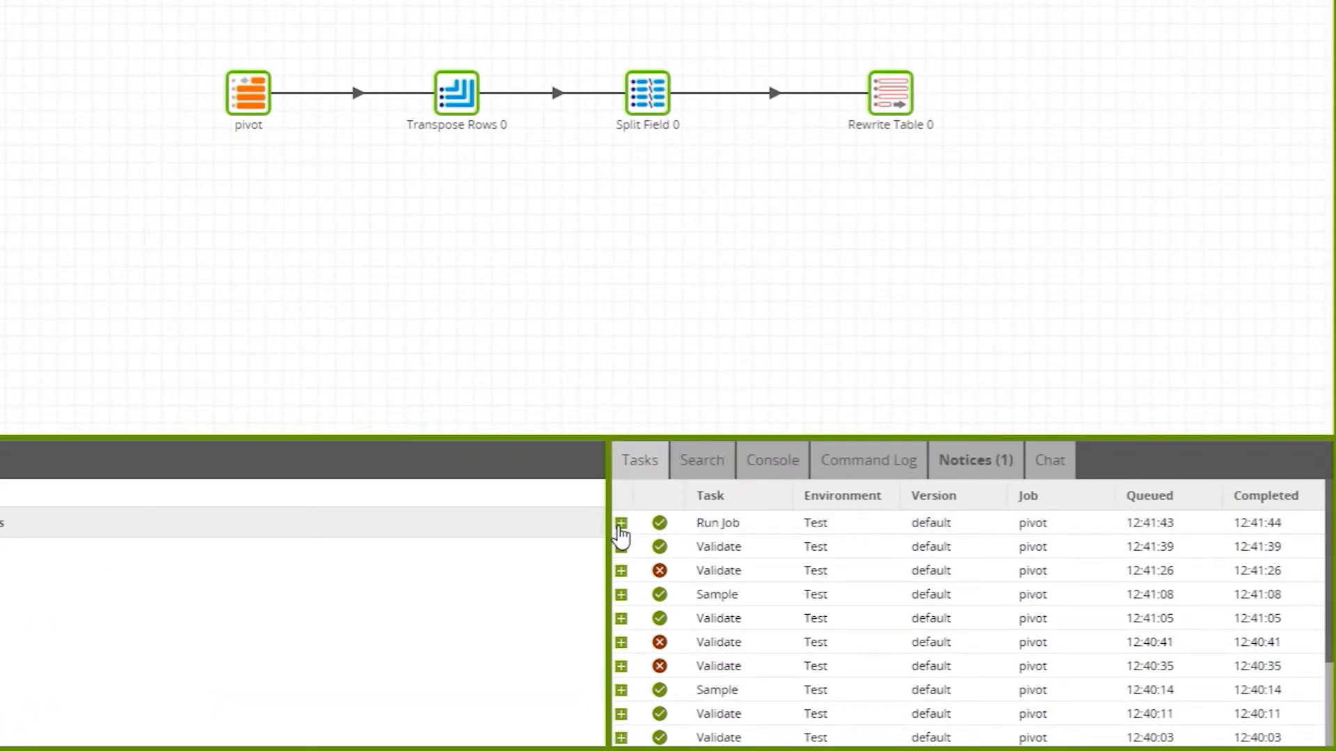
pyautogui.moveTo(1305, 540)
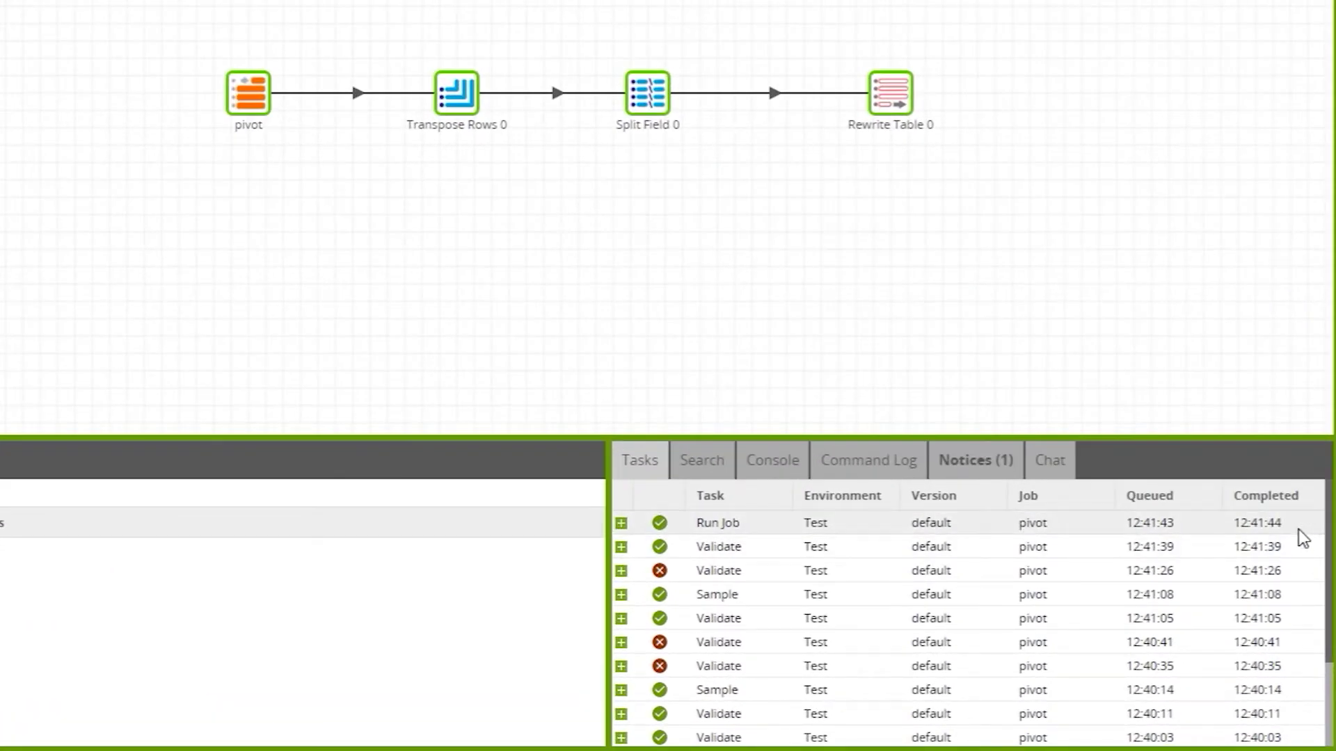
pyautogui.moveTo(895, 90)
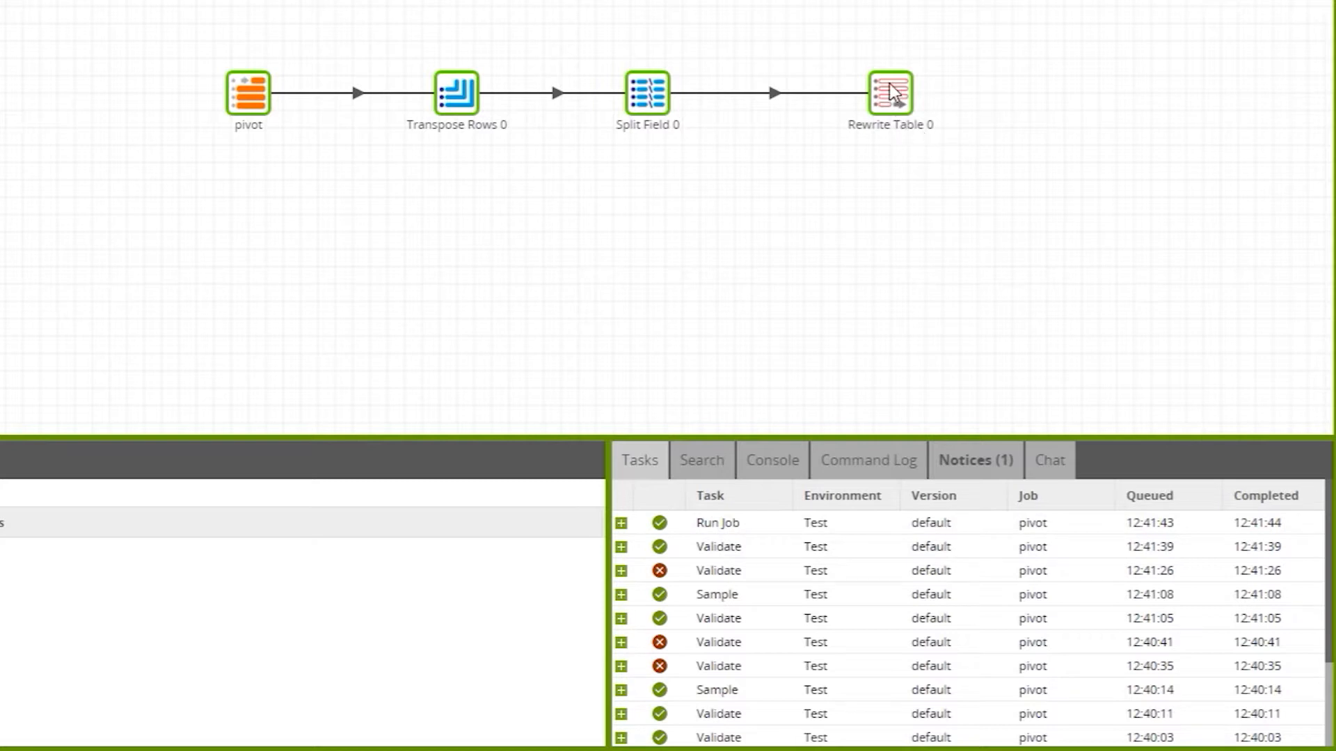
pyautogui.moveTo(1021, 203)
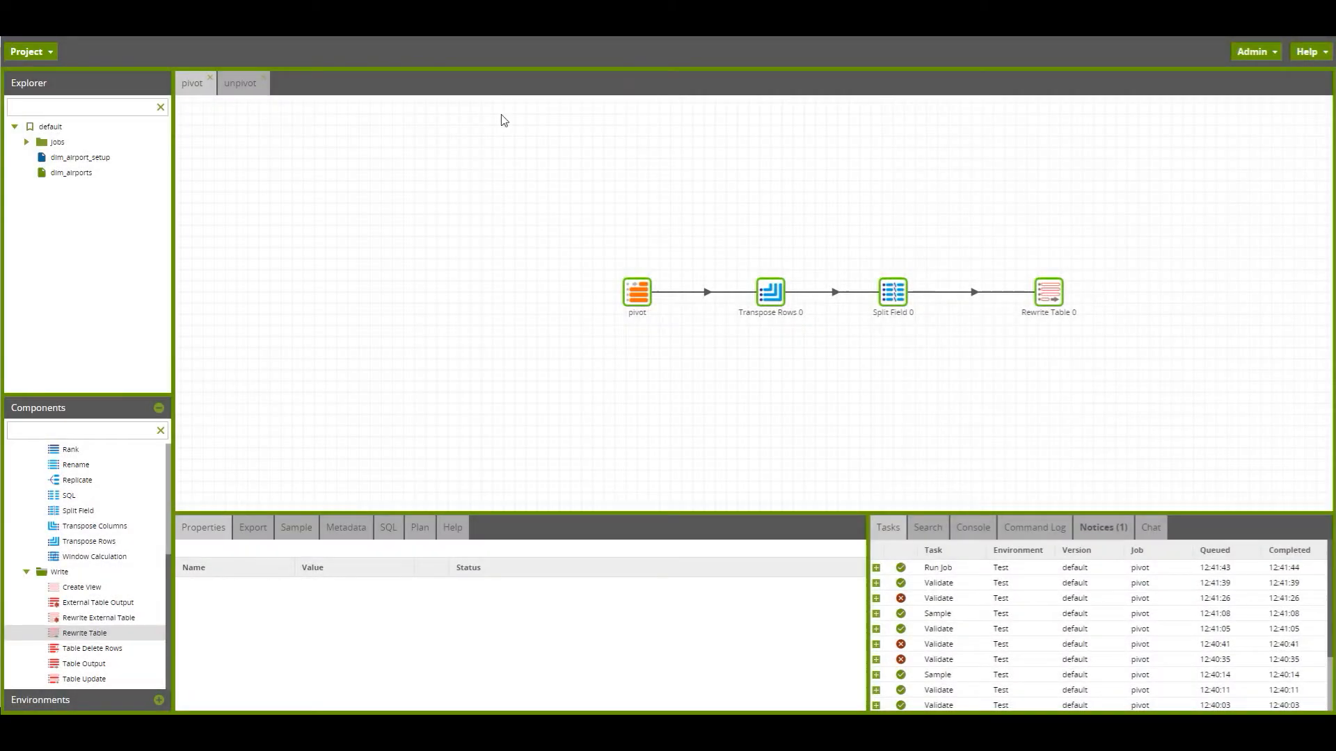
# Step: Switch to the unpivot job and open the table input's Sample tab
pyautogui.click(242, 83)
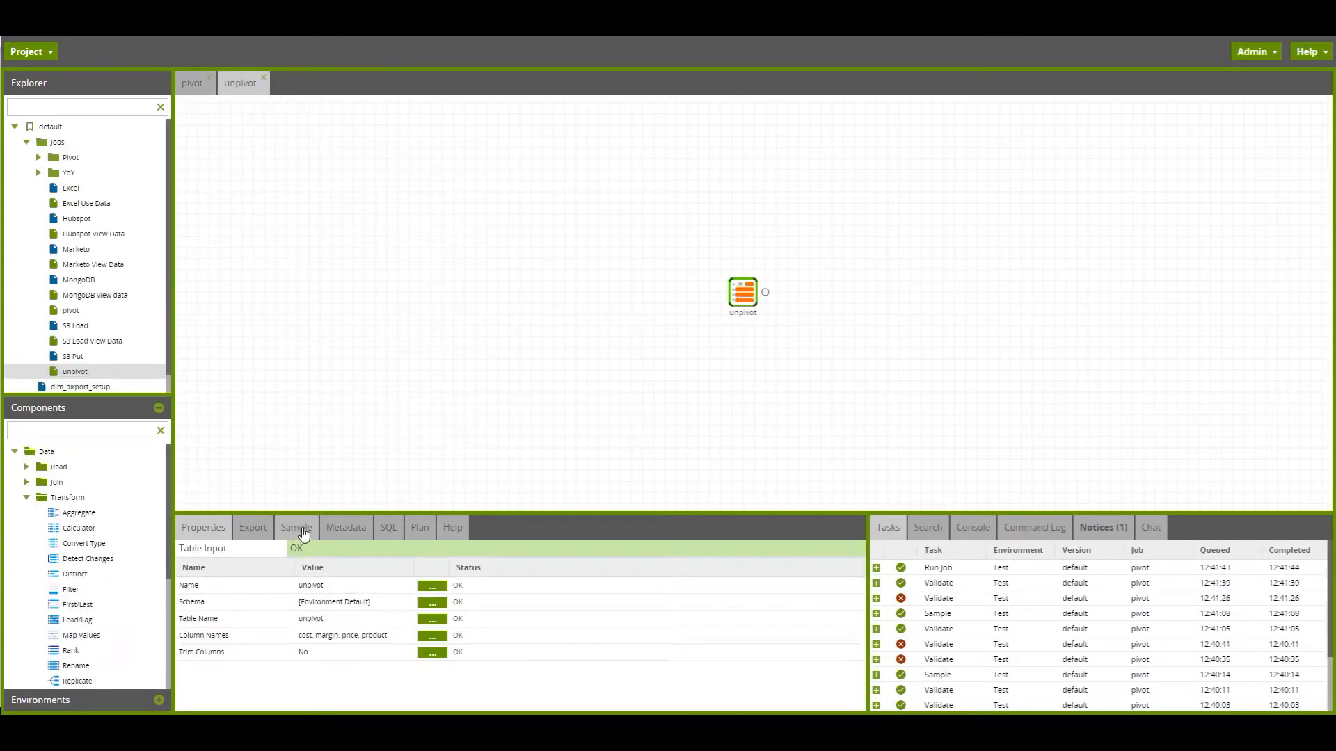
pyautogui.click(296, 528)
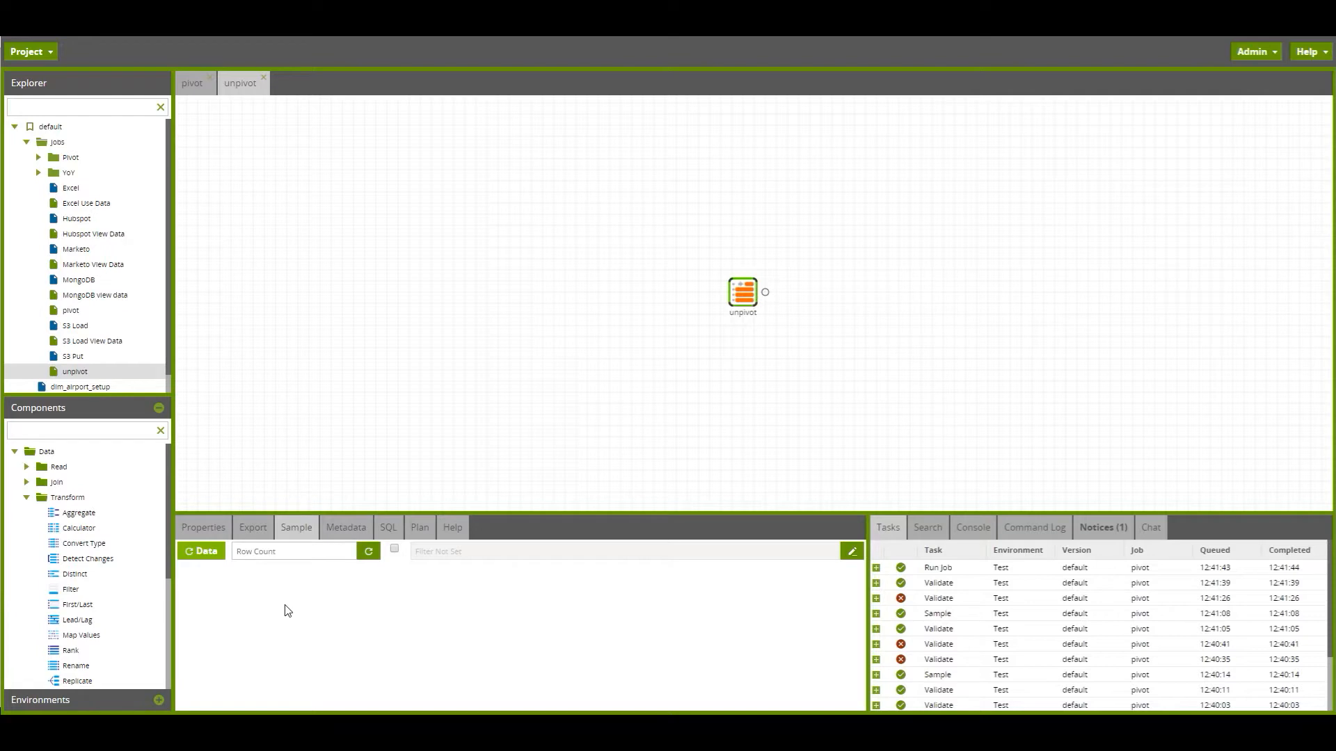
pyautogui.moveTo(197, 566)
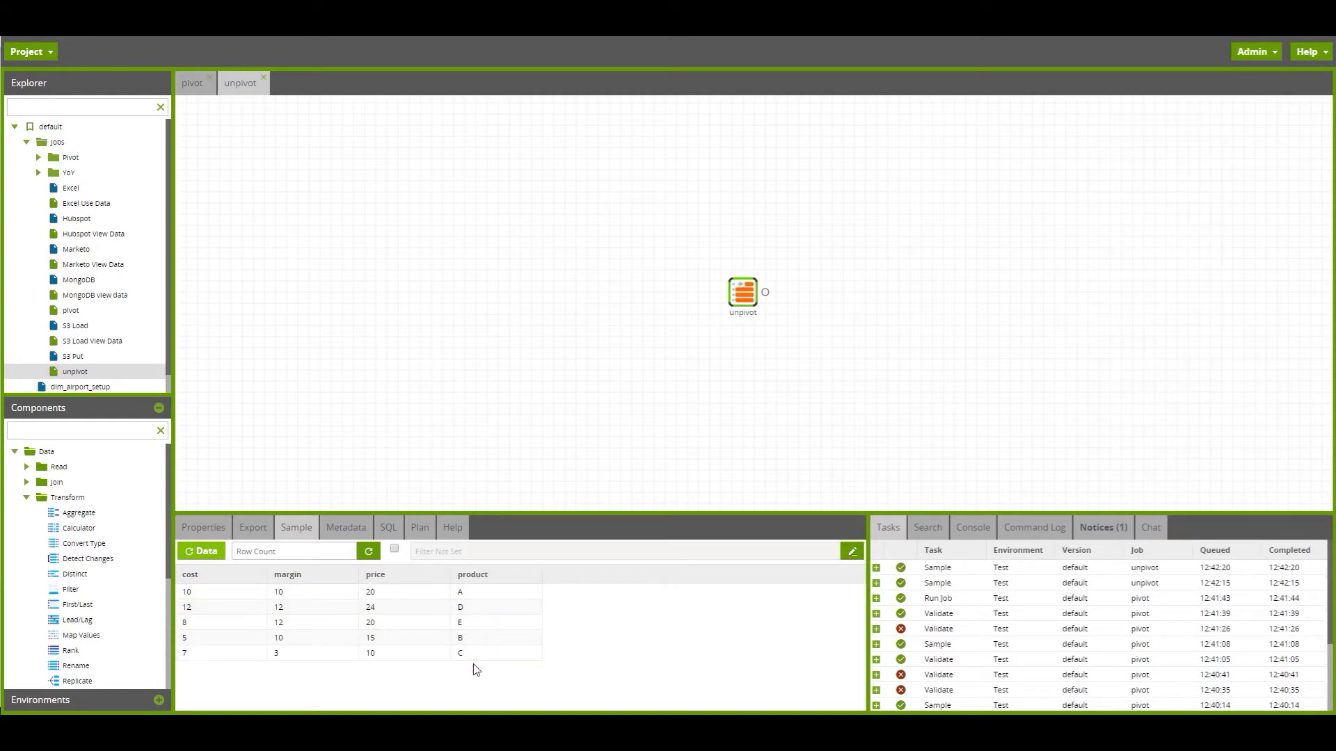
pyautogui.moveTo(386, 590)
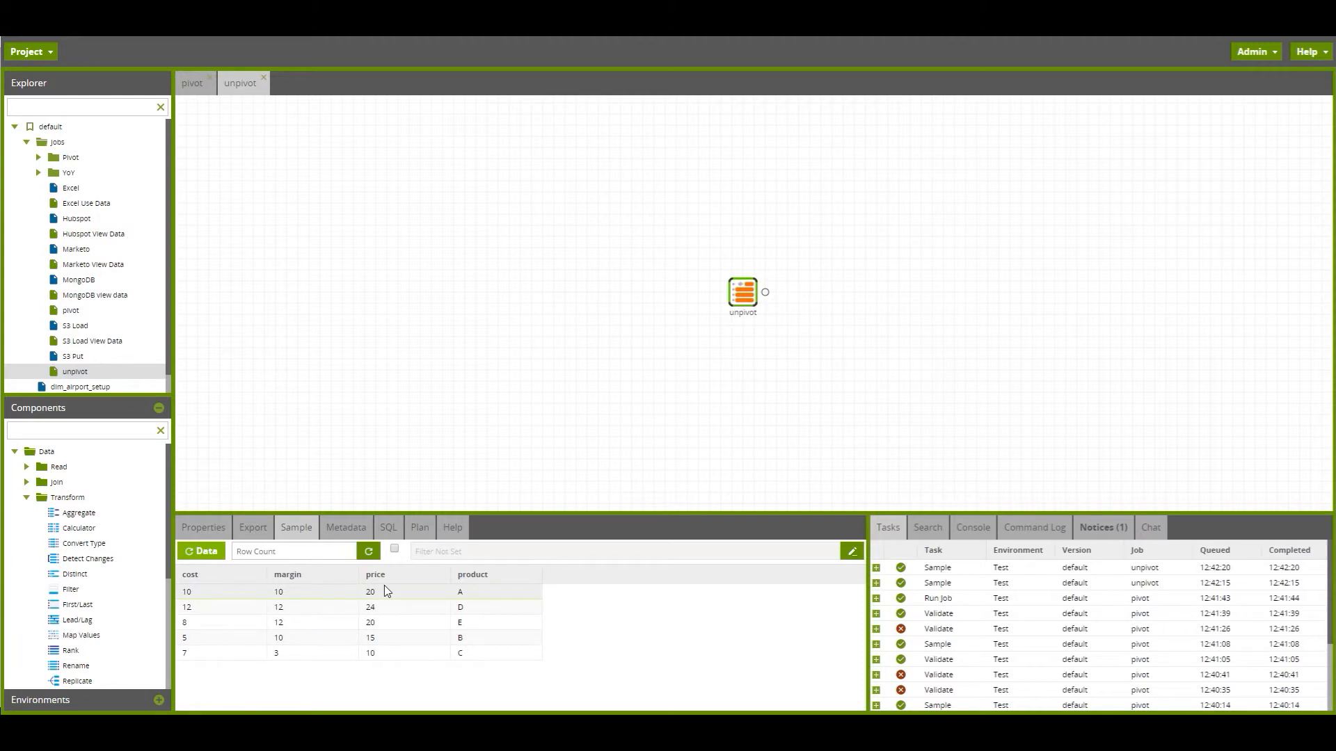
pyautogui.moveTo(127, 591)
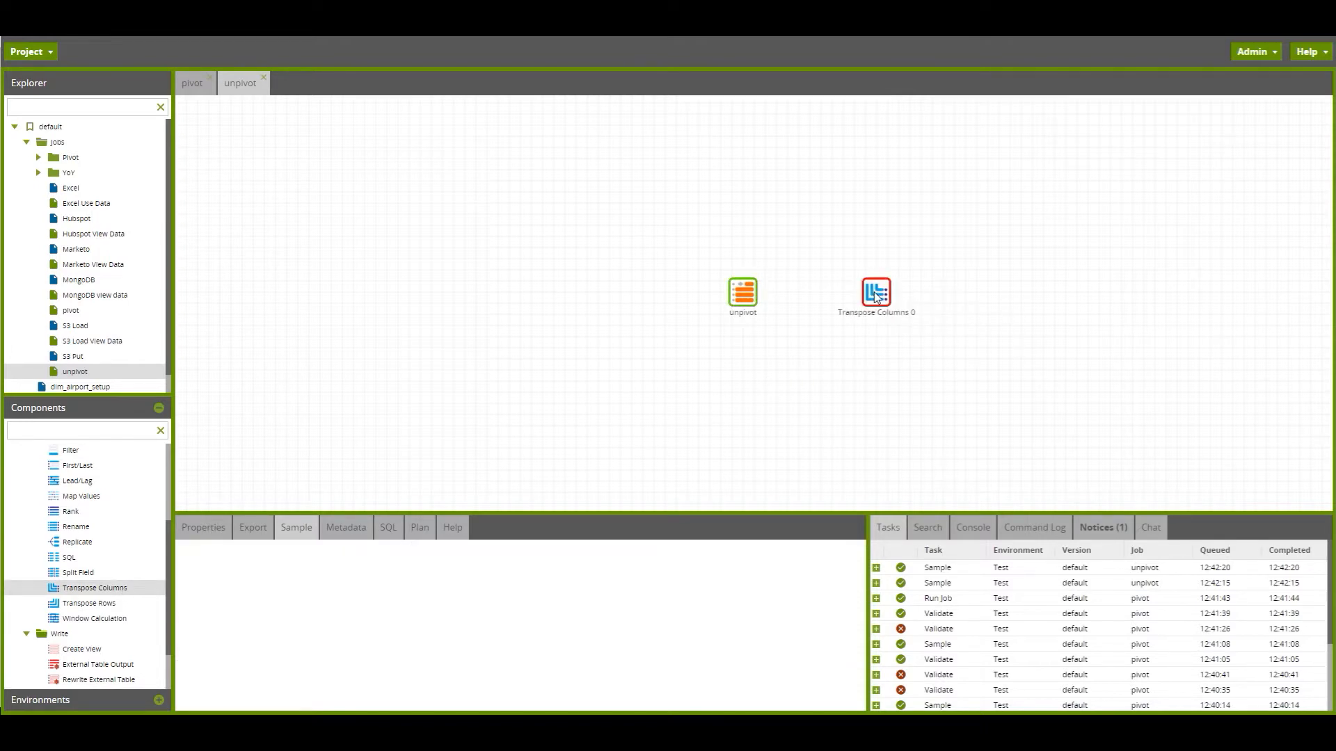
# Step: Link the unpivot table input into Transpose Columns 0 and select it
pyautogui.click(742, 292)
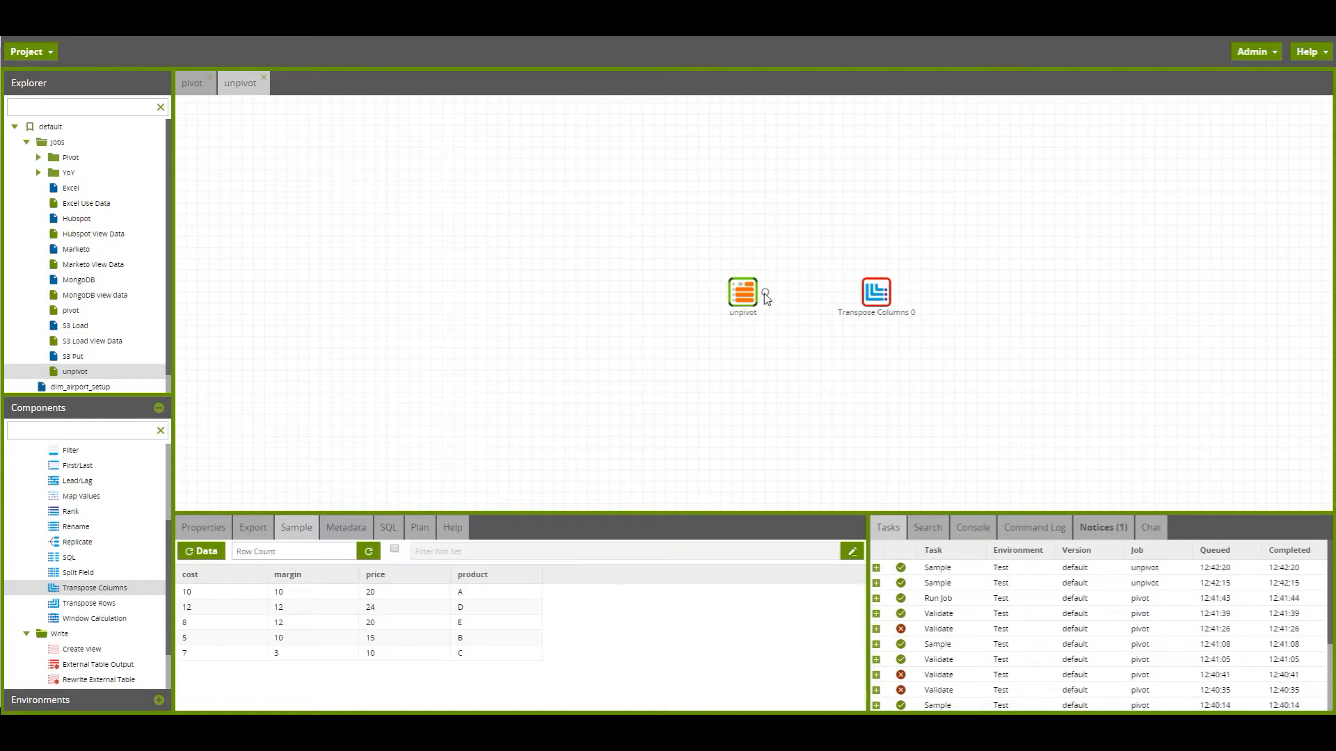
pyautogui.moveTo(758, 292); pyautogui.dragTo(861, 292)
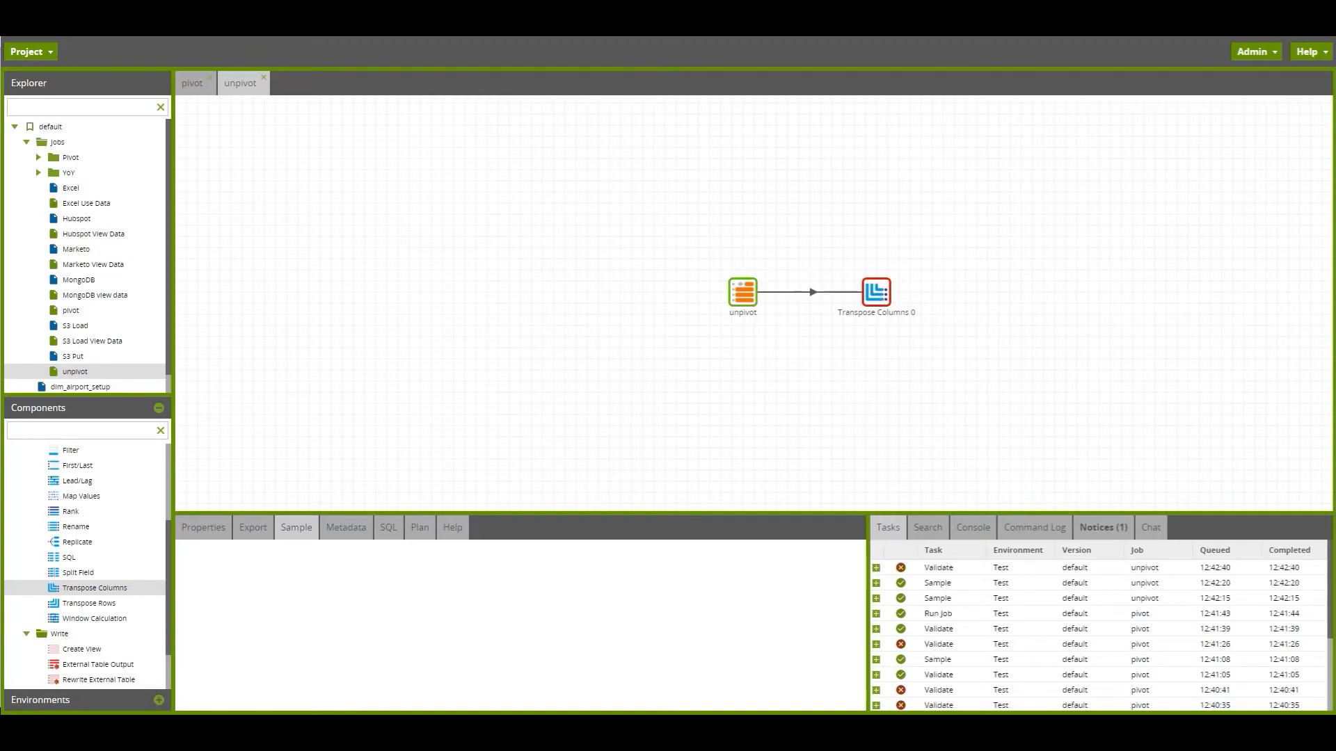
pyautogui.click(876, 292)
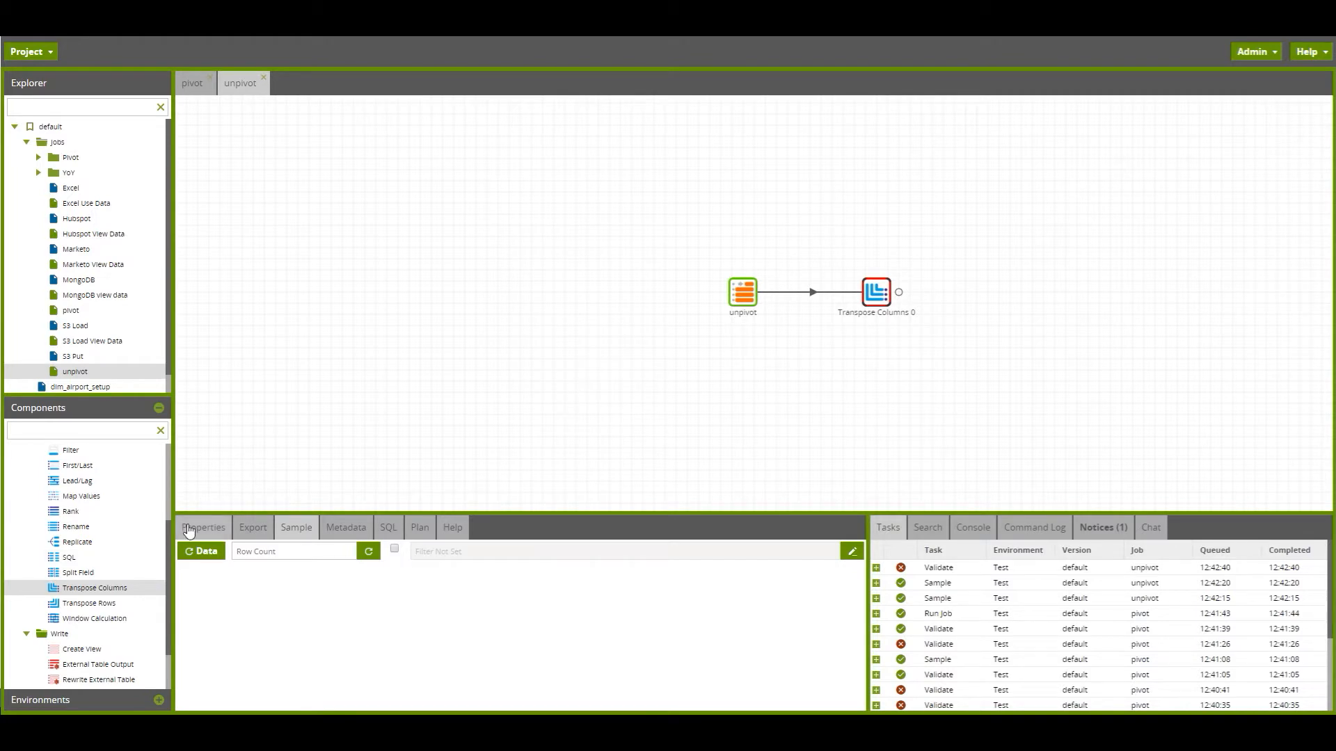
# Step: Keep product as the ordinary column and set the row label name to measure
pyautogui.click(203, 528)
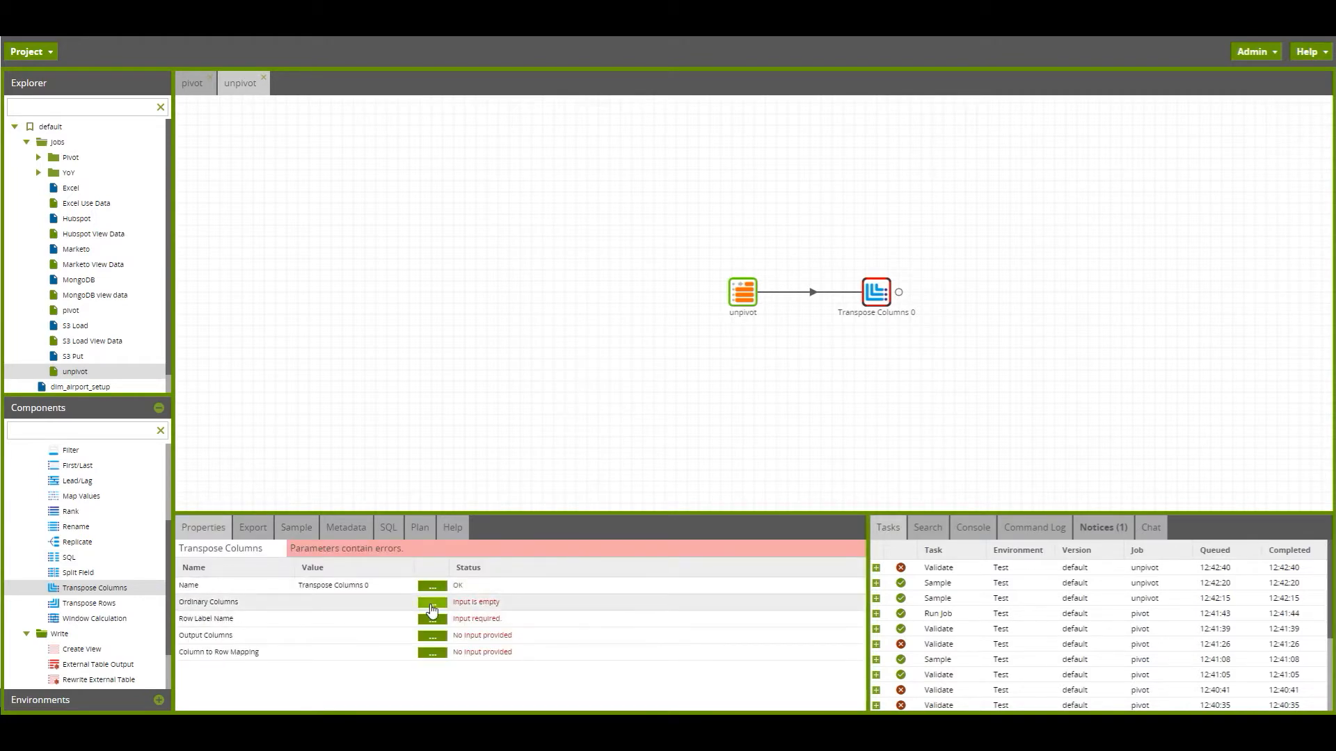
pyautogui.click(432, 601)
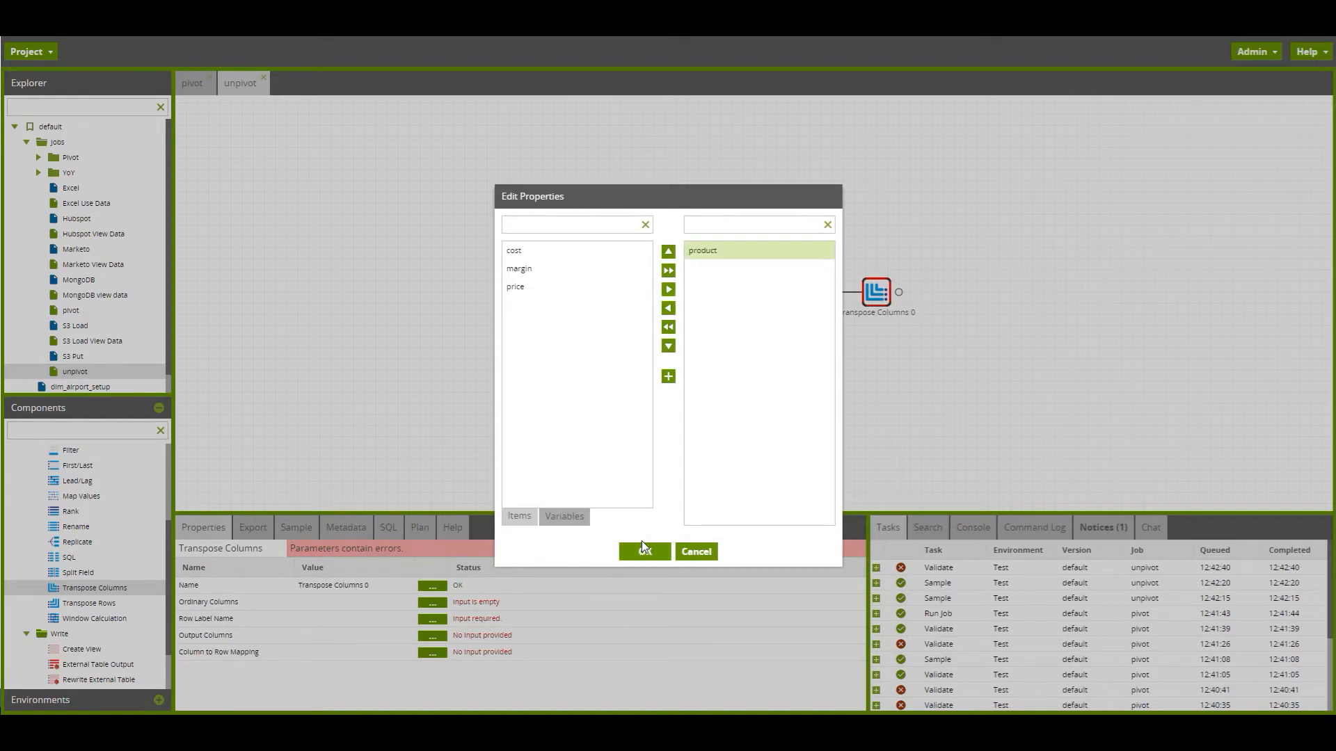
pyautogui.click(644, 552)
pyautogui.write('measure')
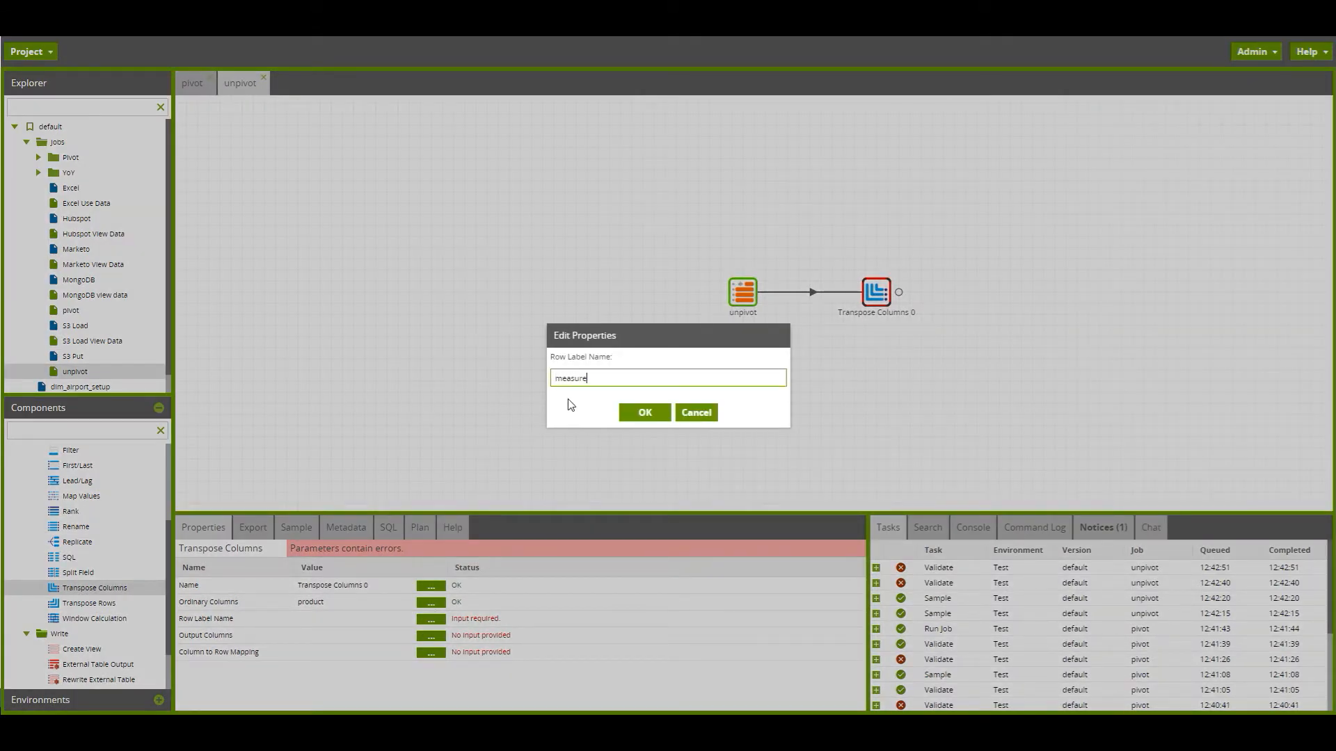
pyautogui.click(644, 411)
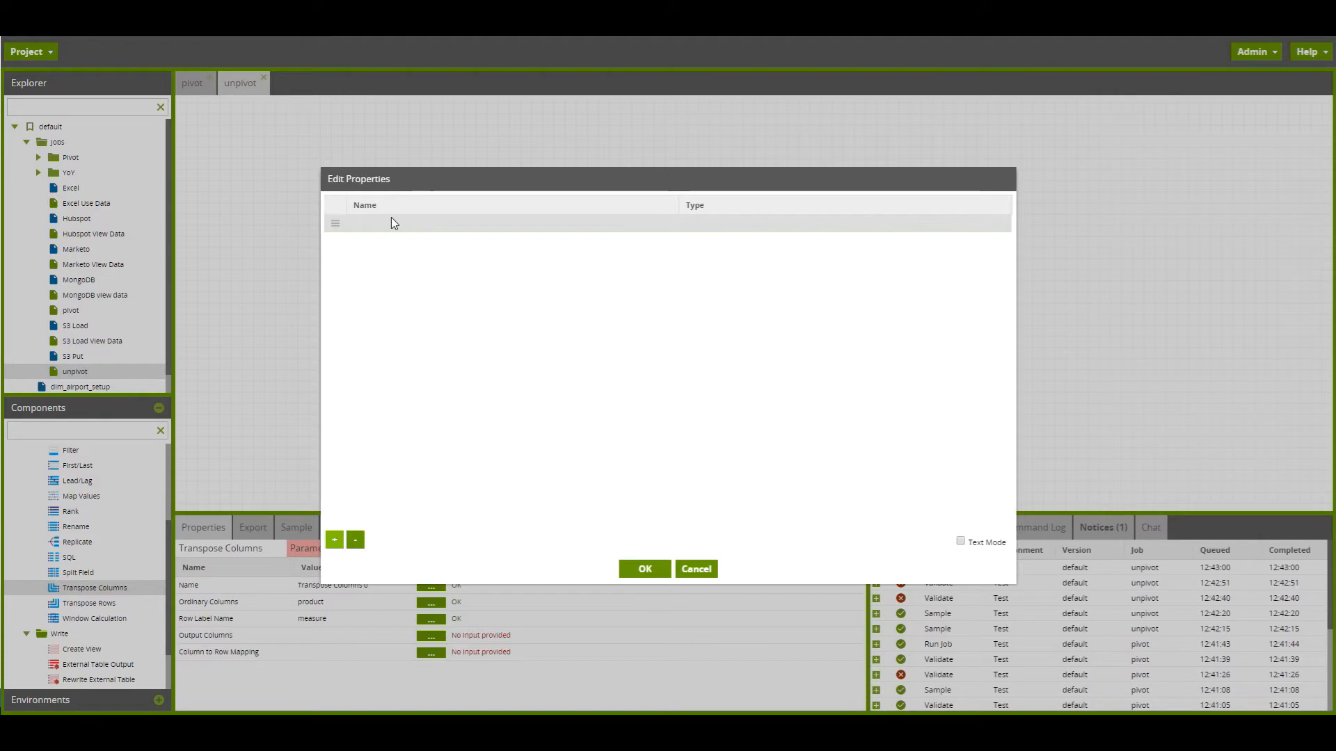
# Step: Add a Numeric output column named value to Transpose Columns
pyautogui.write('value')
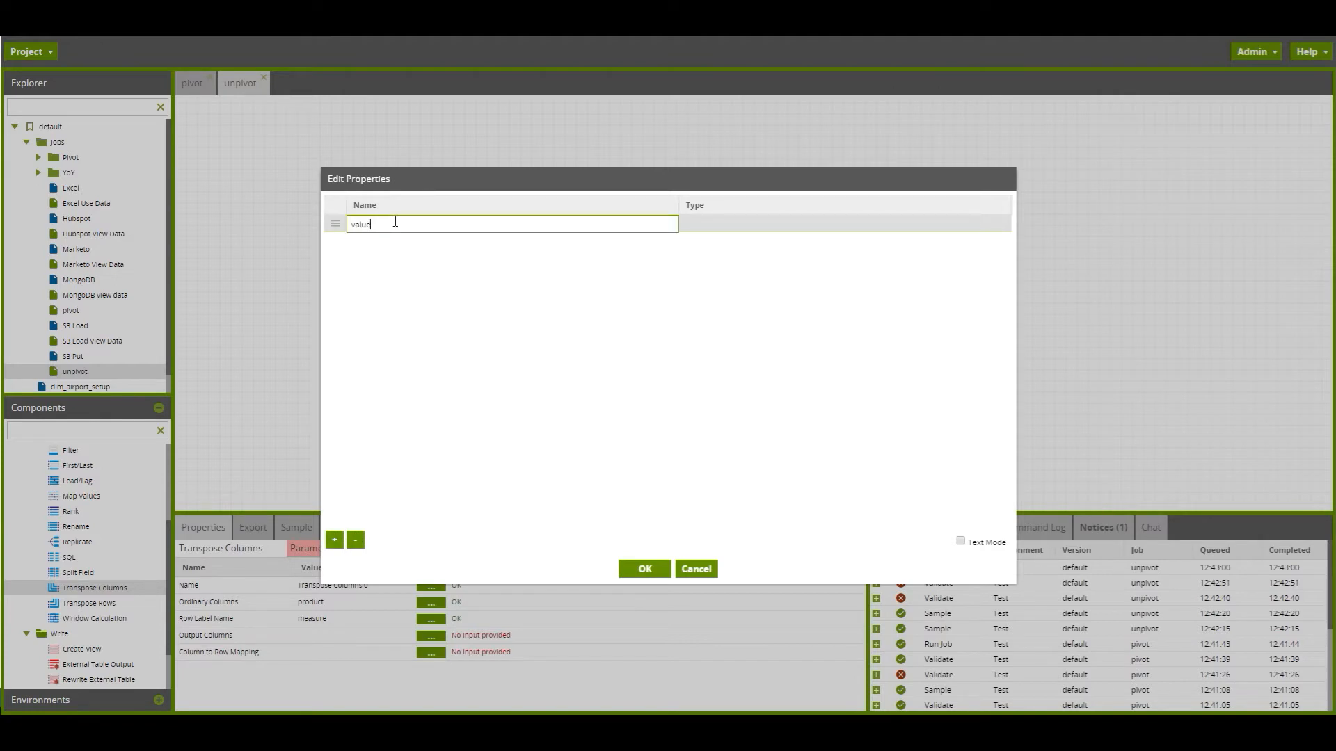
pyautogui.click(845, 222)
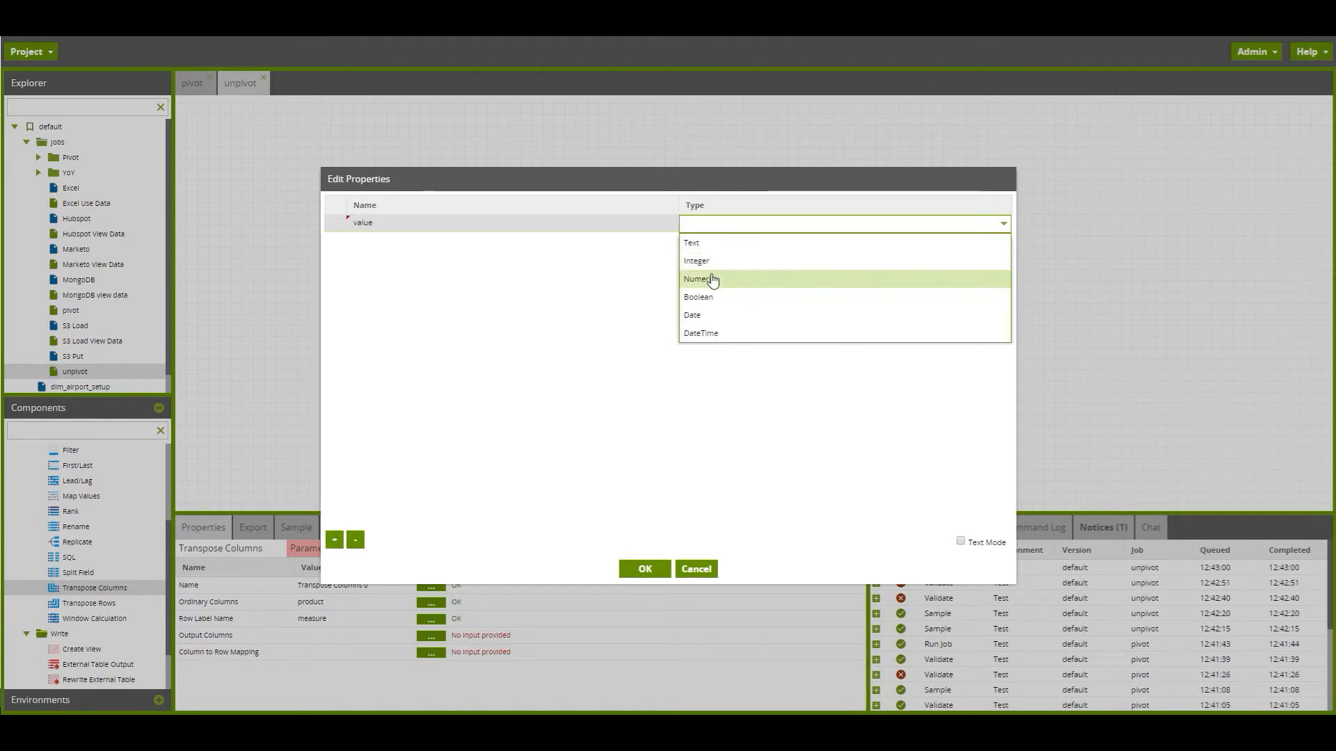
pyautogui.click(699, 278)
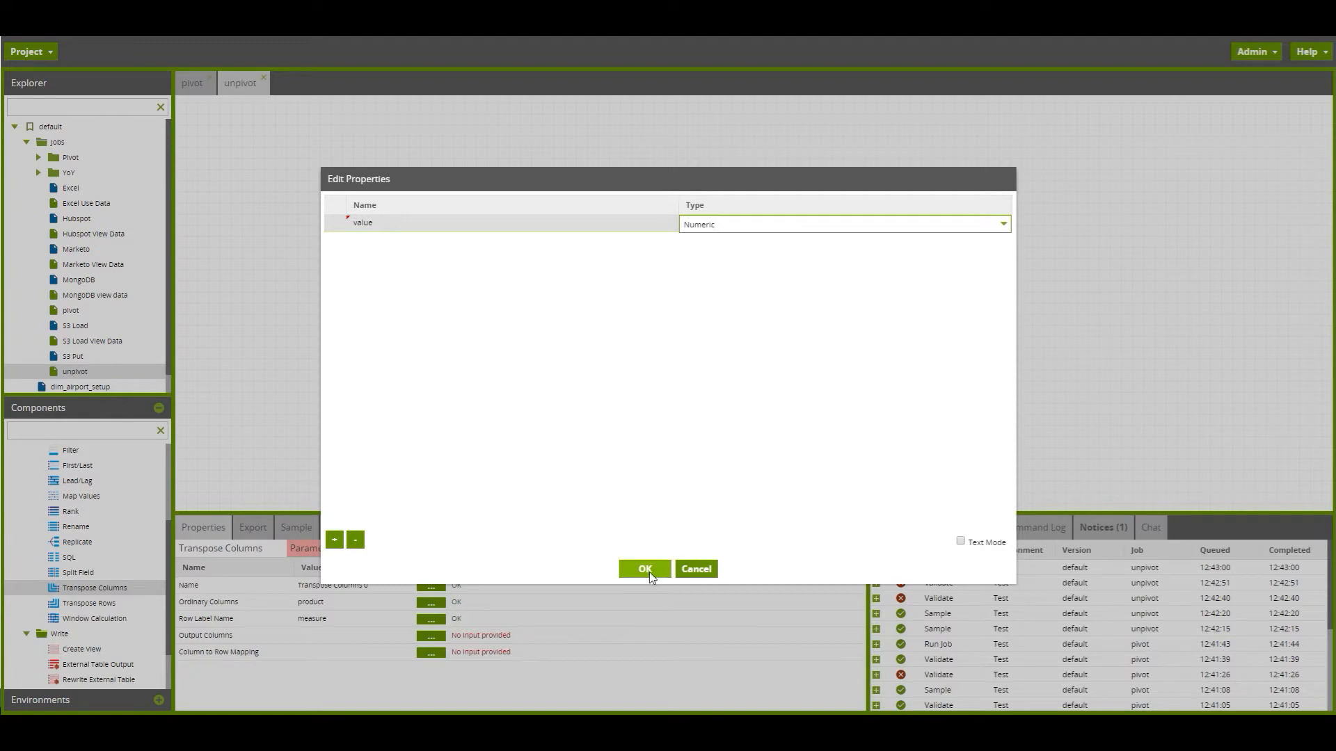
pyautogui.click(645, 569)
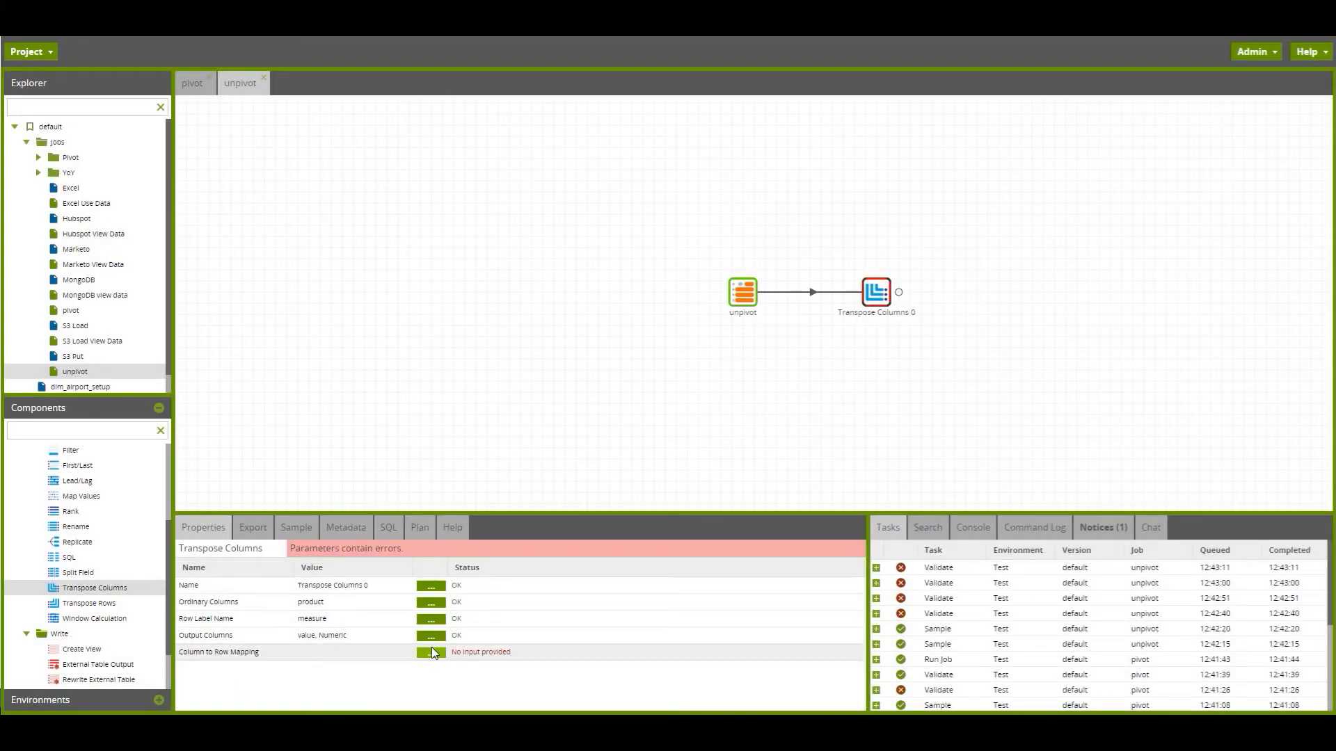
# Step: In Column to Row Mapping, map cost and price to their value columns and add a margin row
pyautogui.click(430, 651)
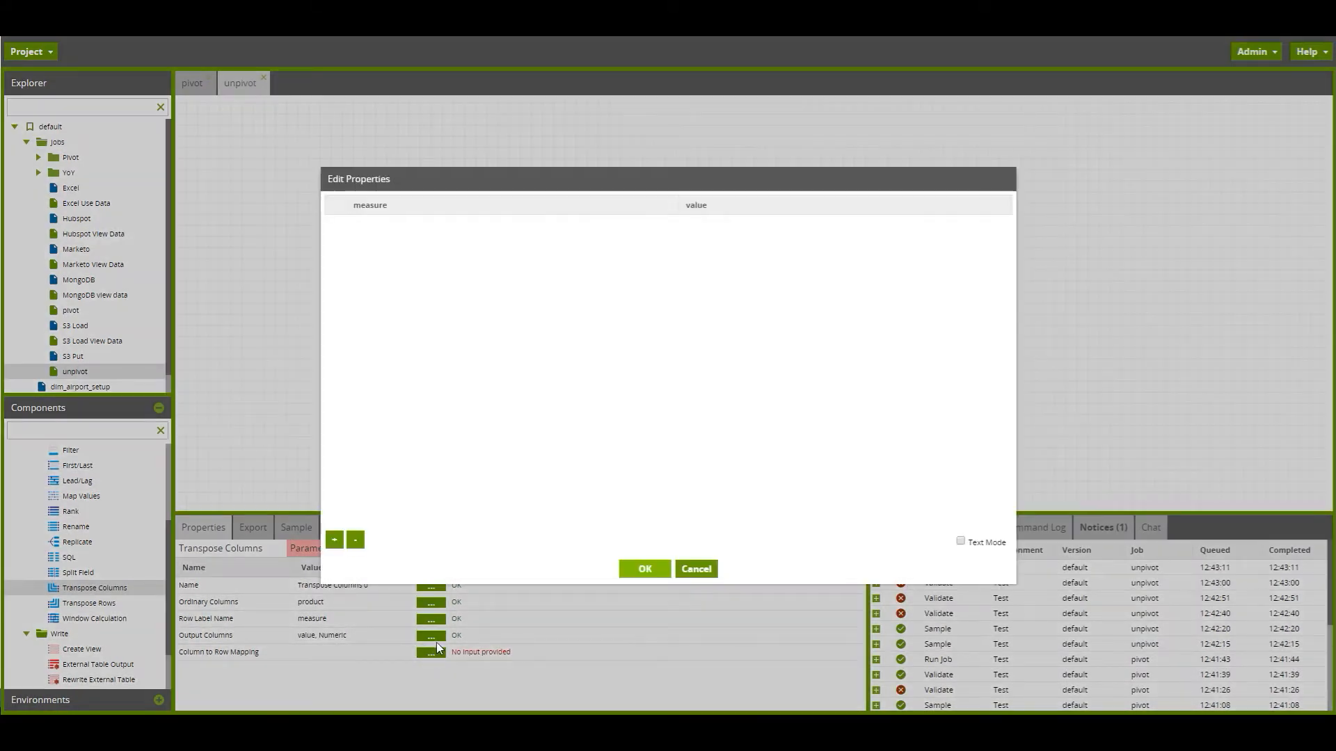
pyautogui.click(333, 539)
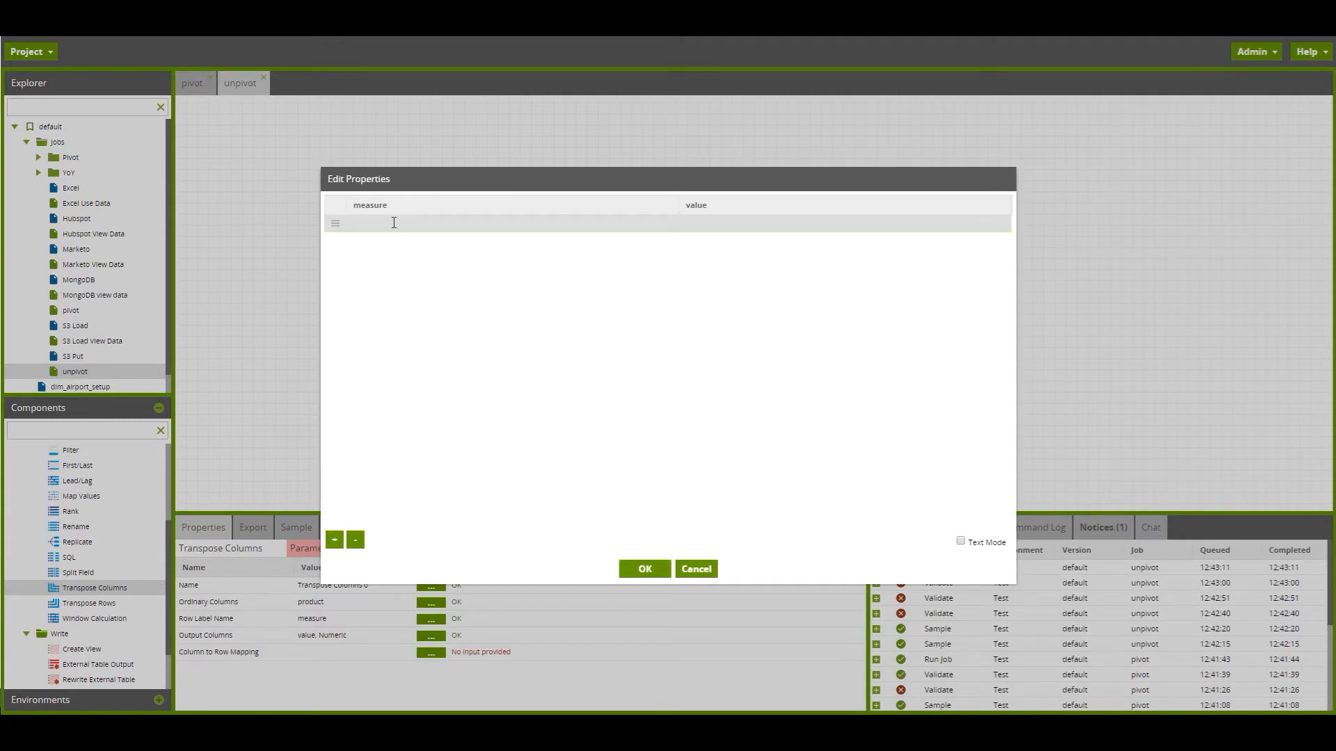
pyautogui.write('co')
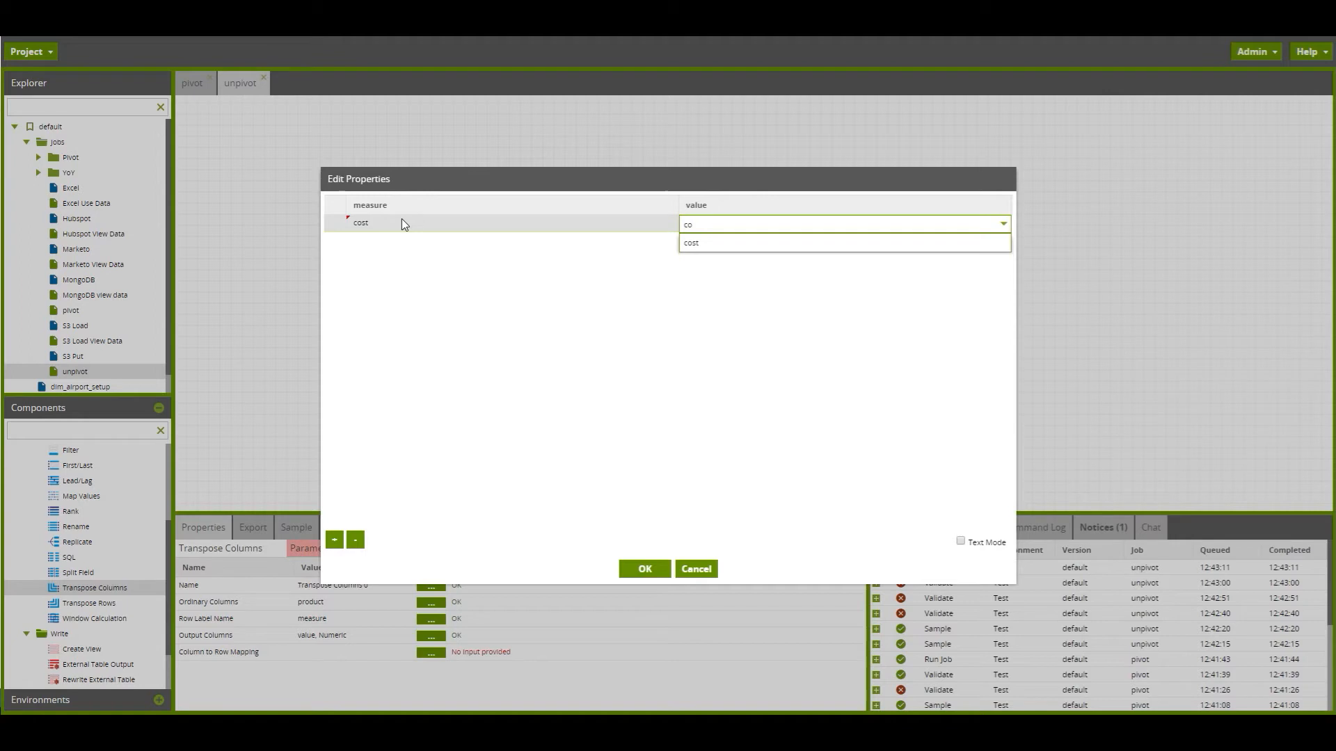
pyautogui.click(692, 242)
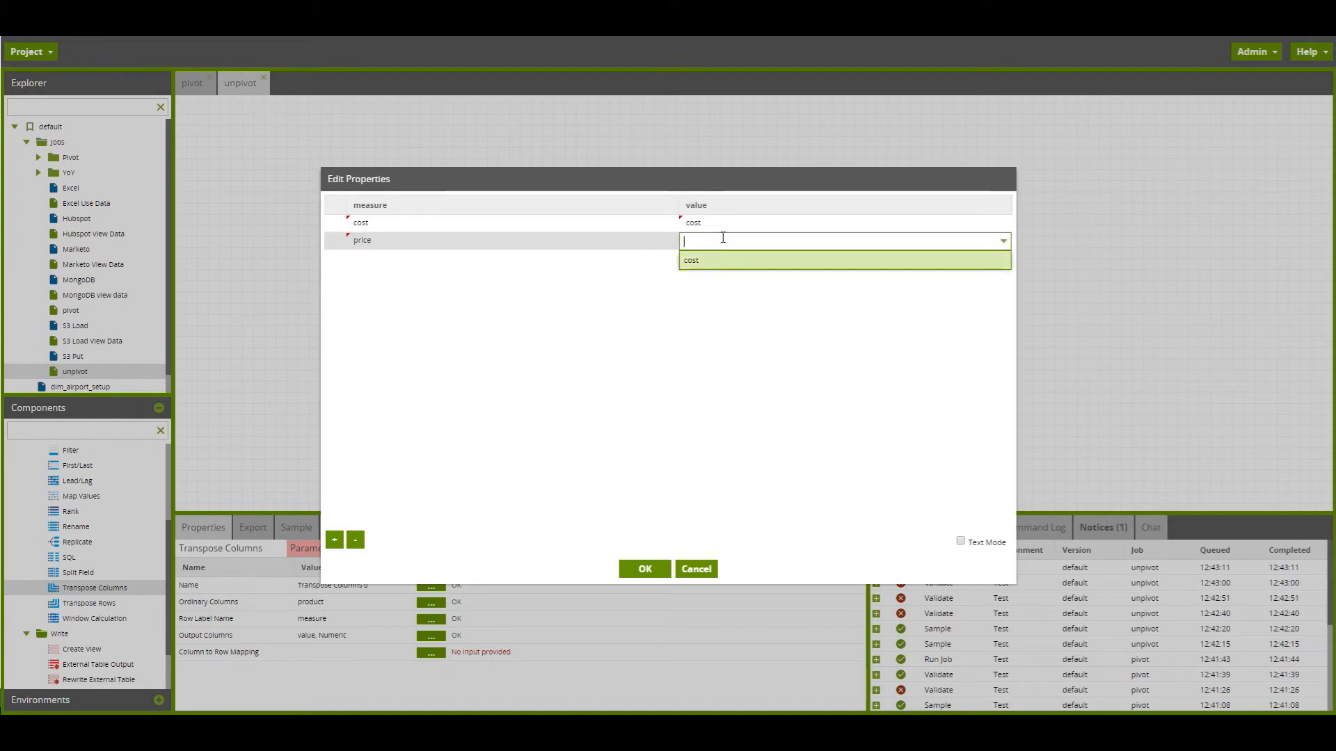
pyautogui.write('pr')
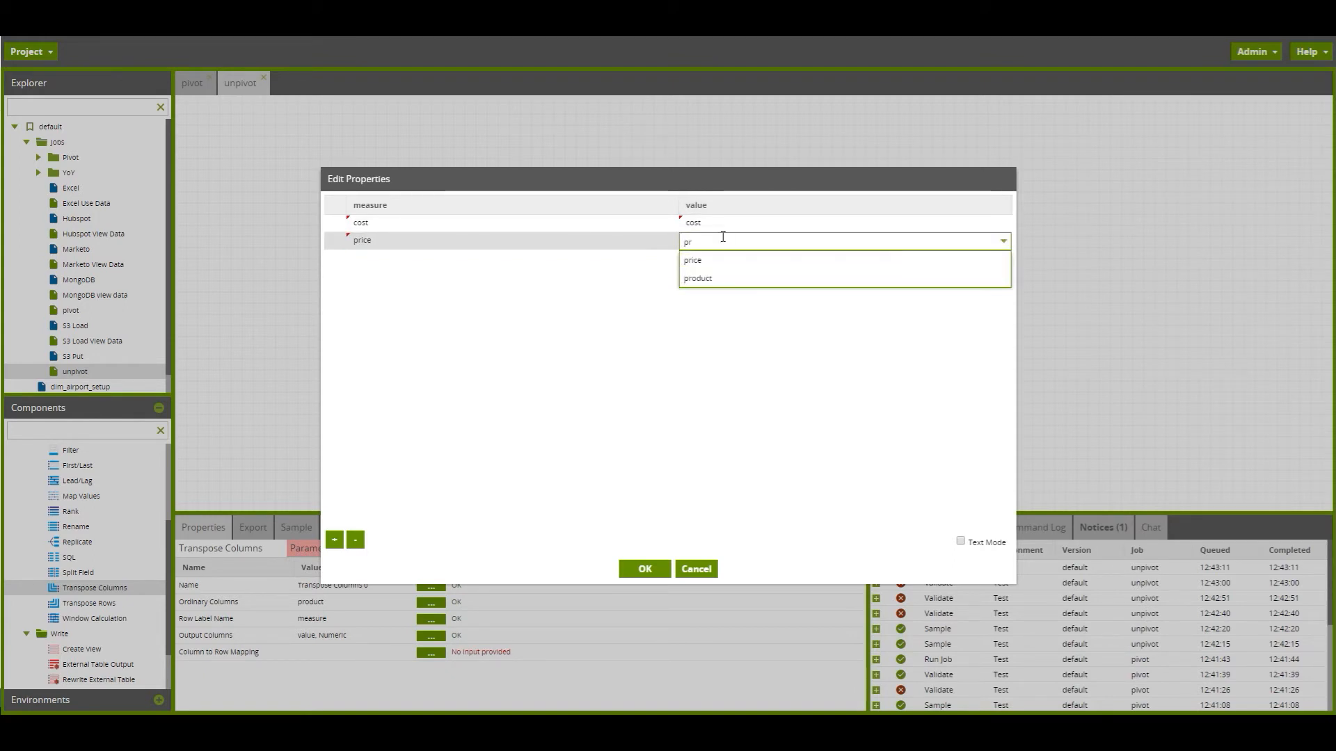
pyautogui.click(692, 260)
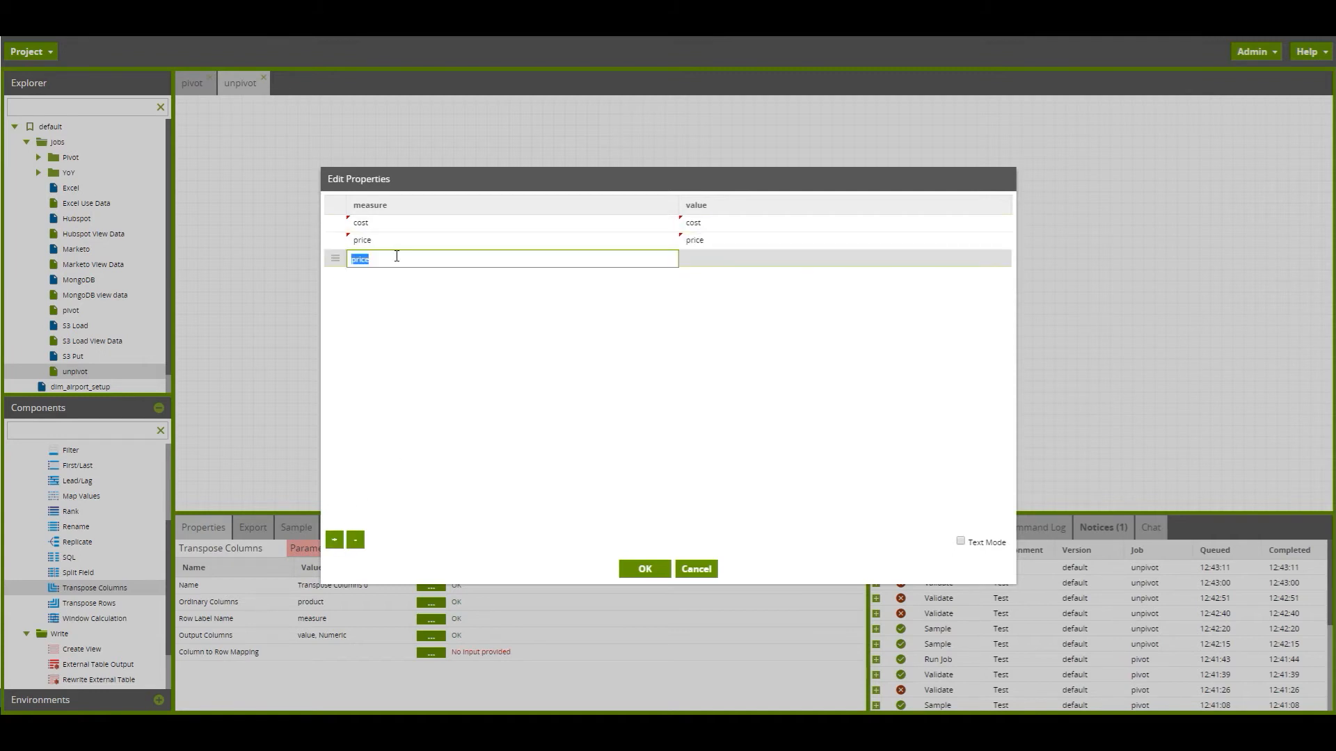
pyautogui.write('margain')
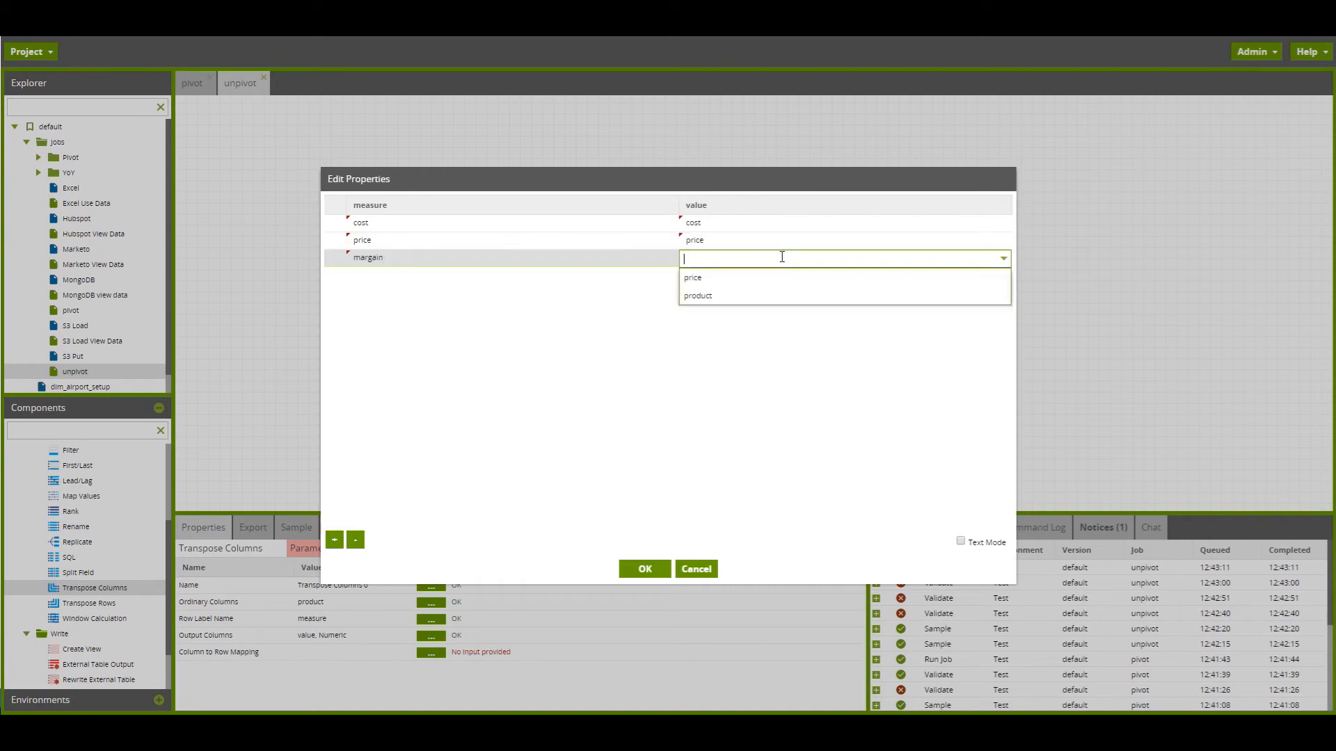
pyautogui.write('ma')
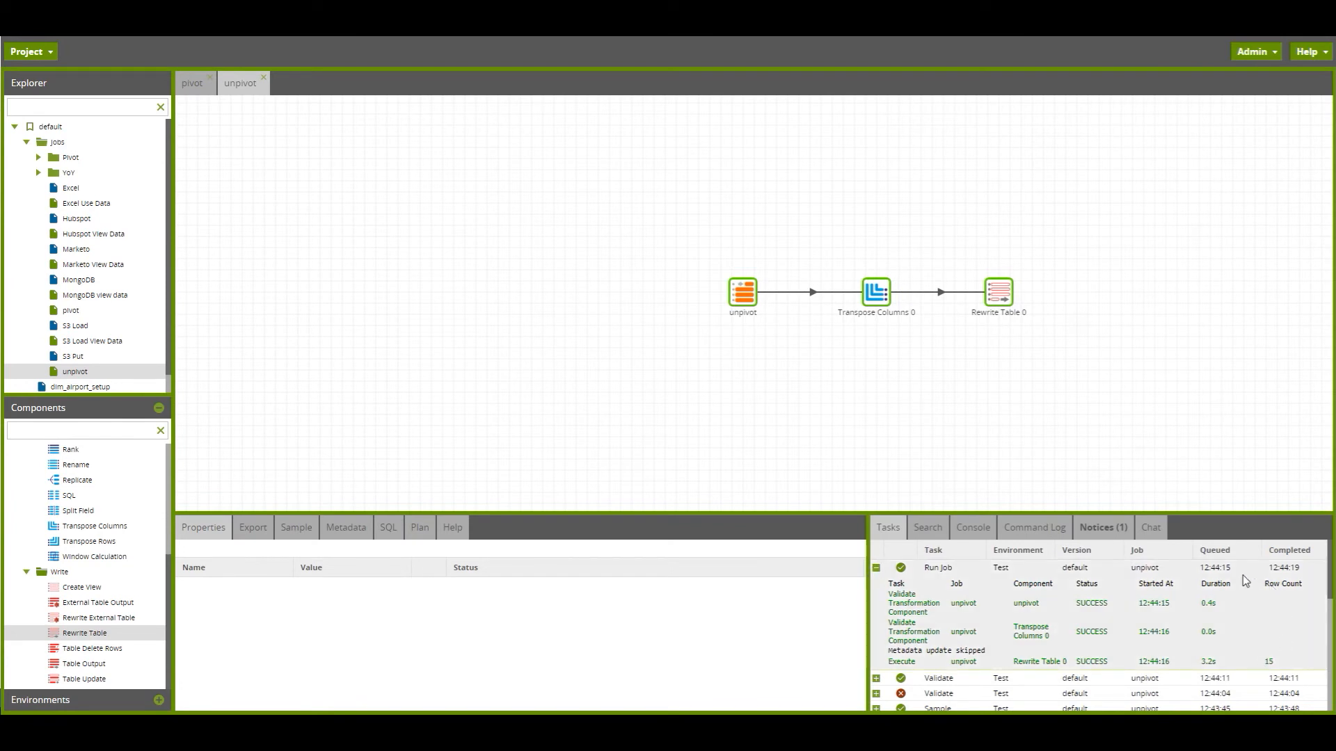
pyautogui.moveTo(1286, 669)
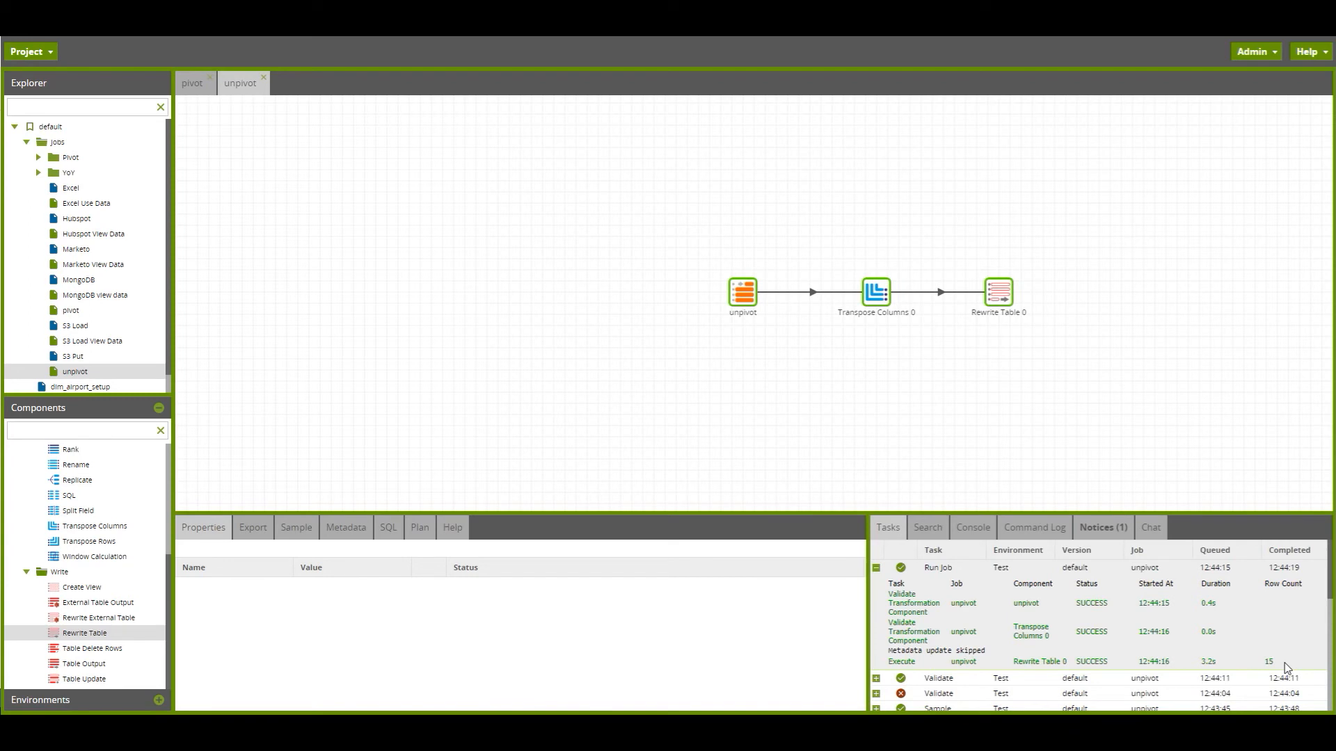